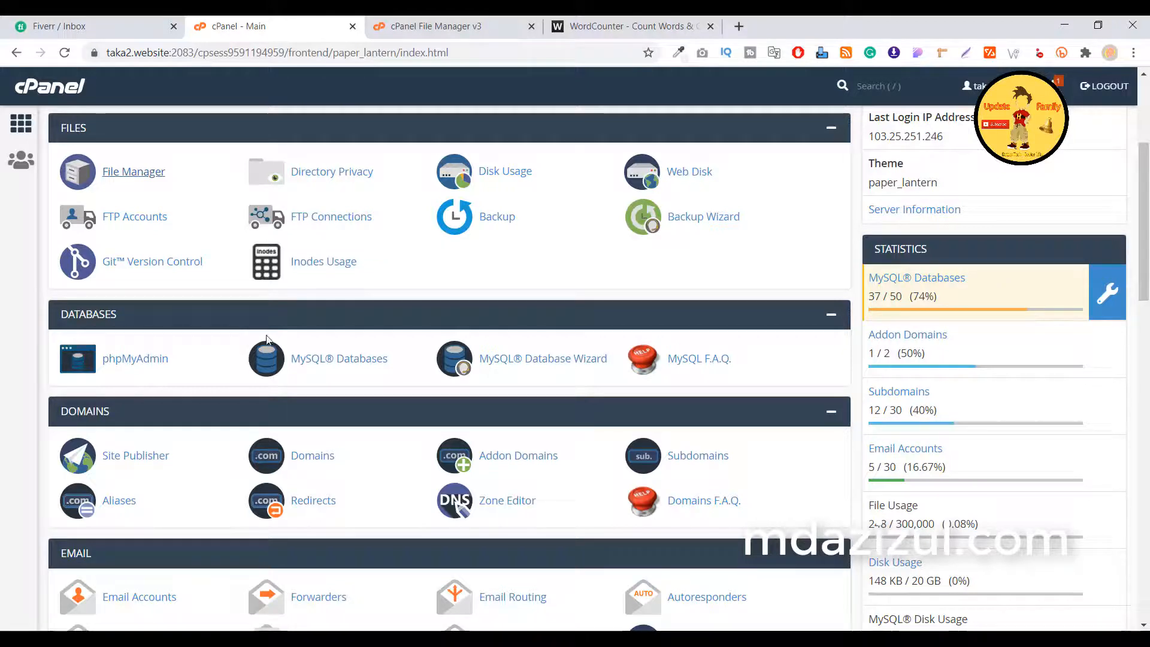
{"action": "mouse_move", "coordinate": [300, 324]}
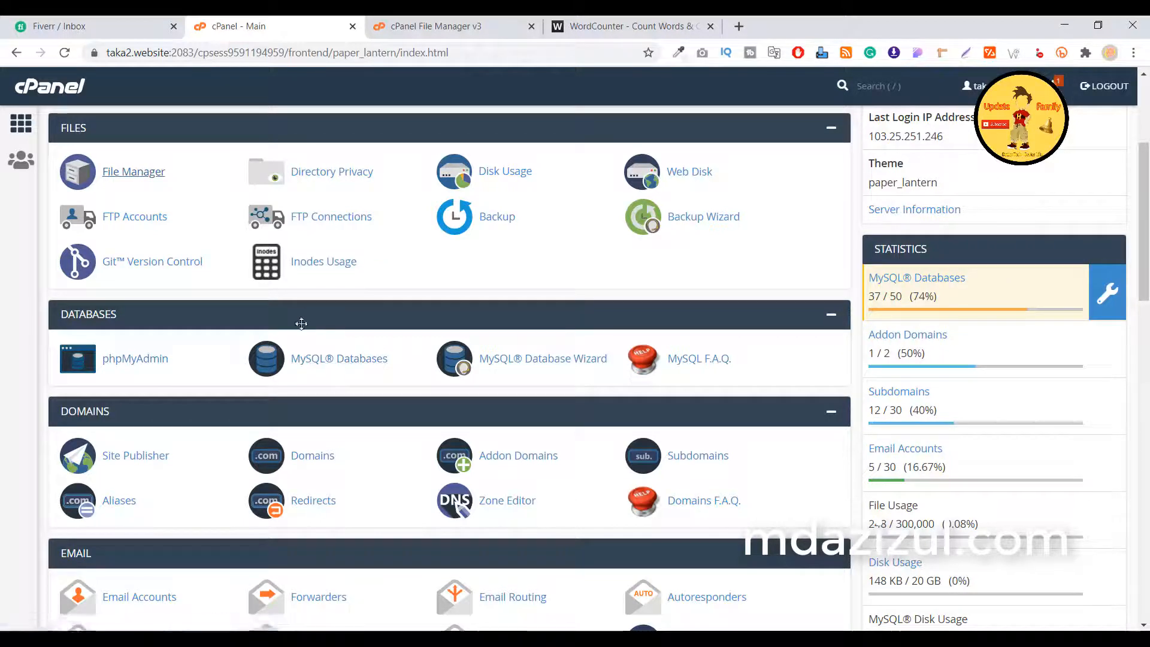
{"action": "mouse_move", "coordinate": [339, 358]}
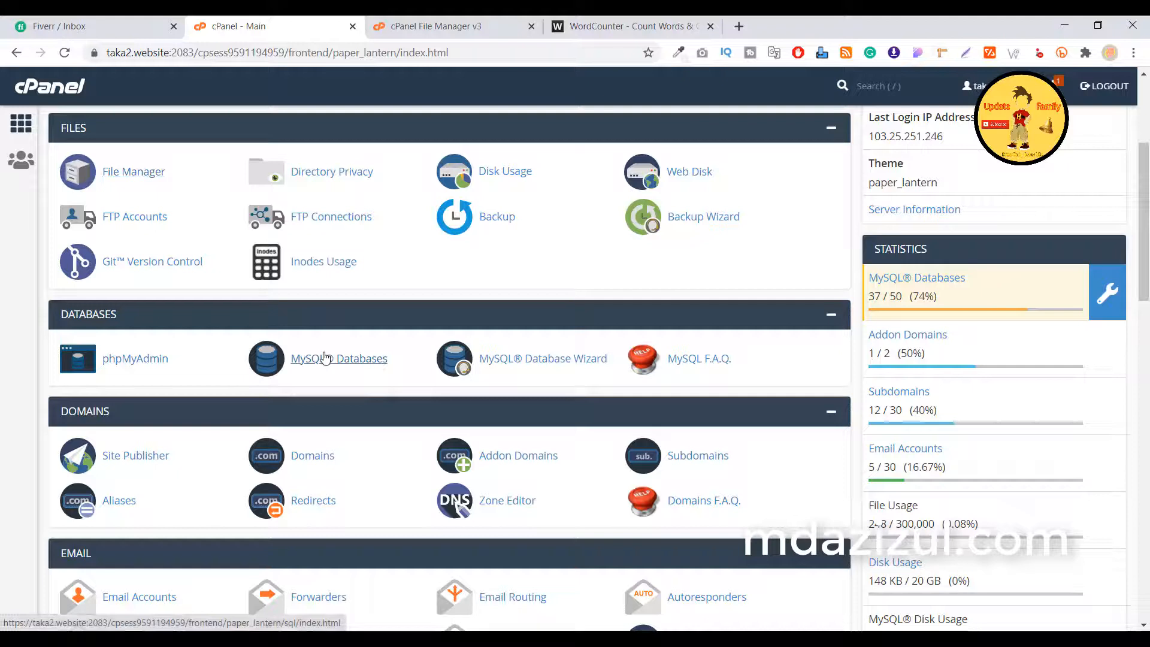
- Open the MySQL Databases page from the dashboard's Databases section in a new tab
{"action": "left_click", "coordinate": [339, 358]}
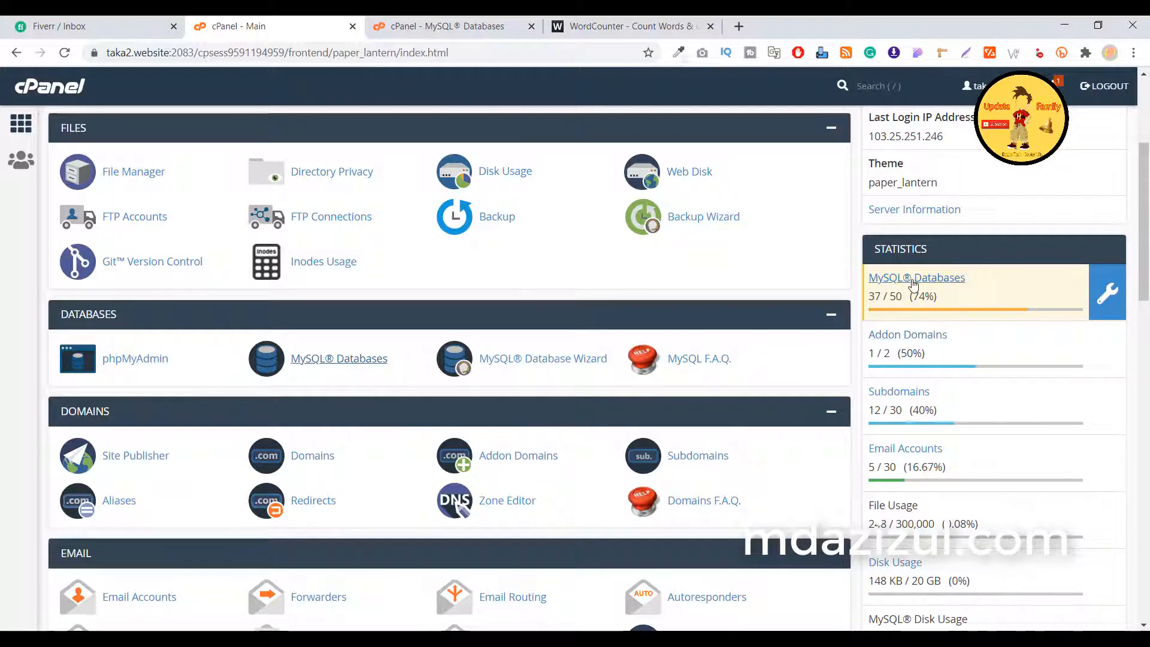
{"action": "mouse_move", "coordinate": [891, 314]}
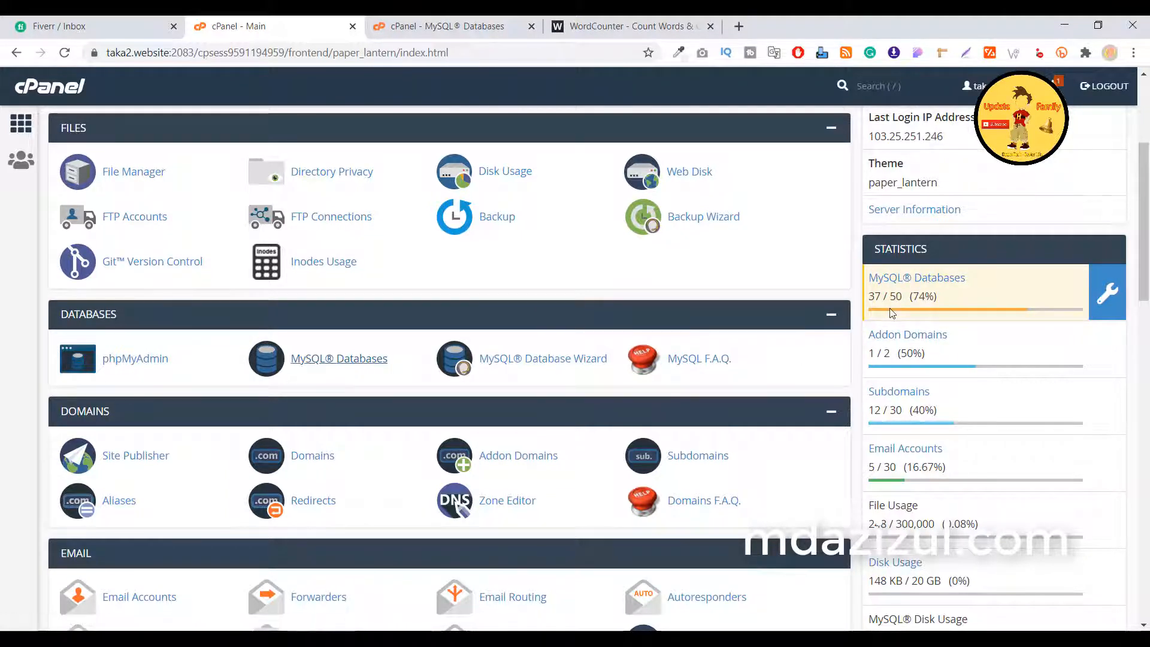
{"action": "mouse_move", "coordinate": [916, 277]}
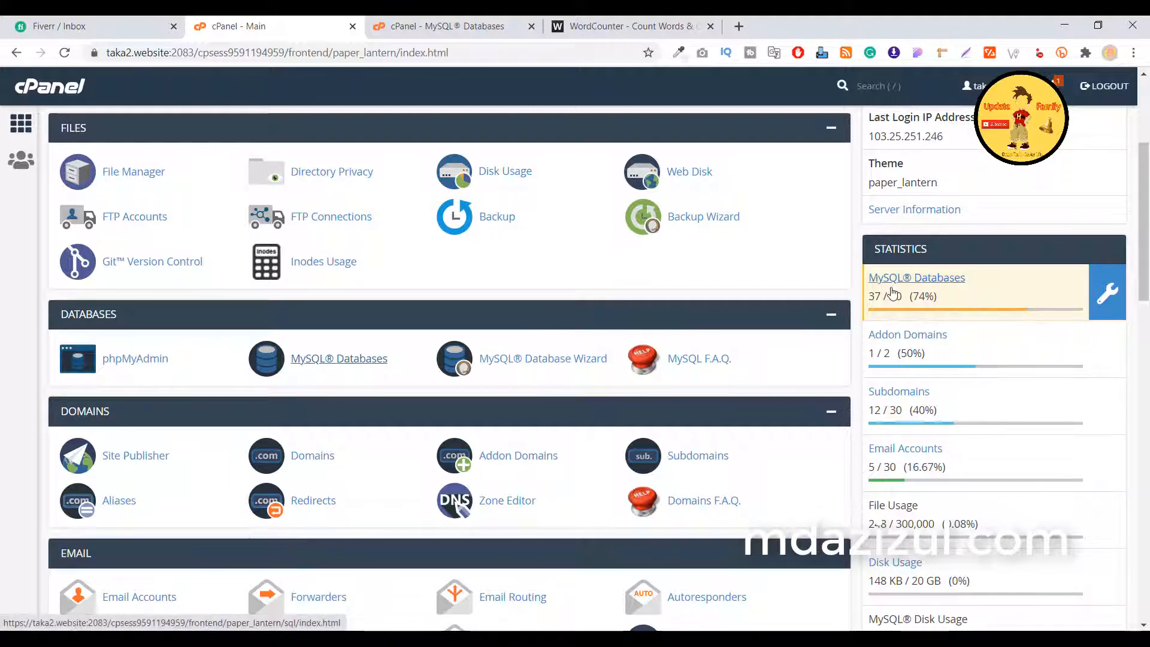
- Review the Current Databases and Current Users tables on the MySQL Databases page
{"action": "left_click", "coordinate": [916, 277]}
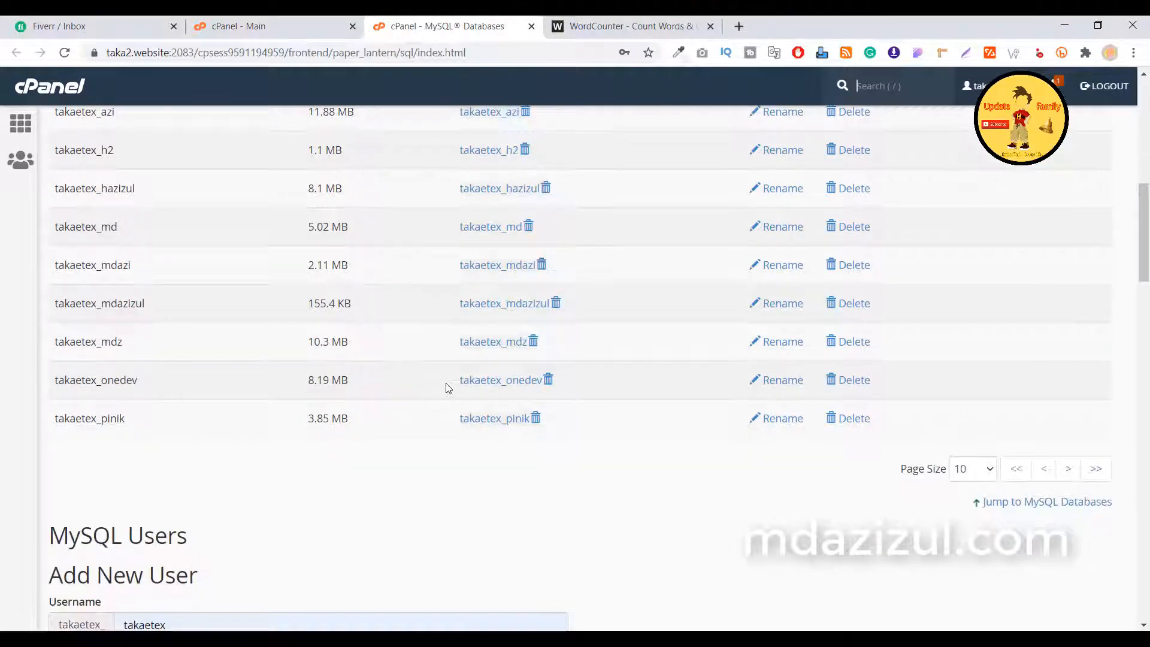
{"action": "scroll", "scroll_direction": "down", "scroll_amount": 3}
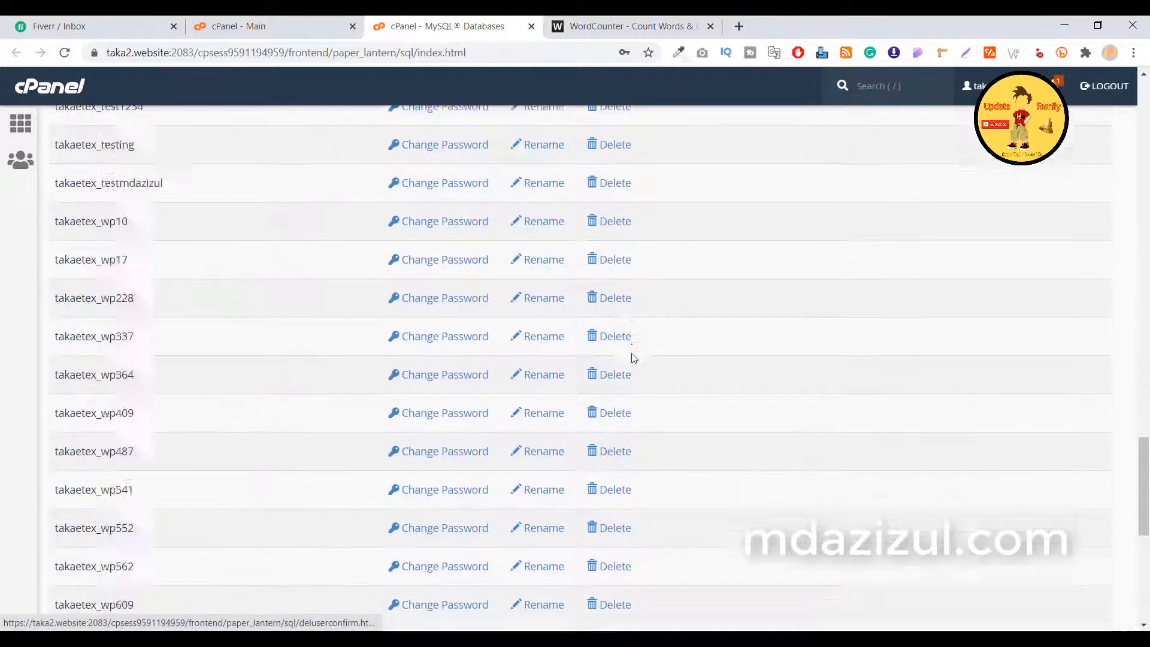
{"action": "scroll", "scroll_direction": "down", "scroll_amount": 3}
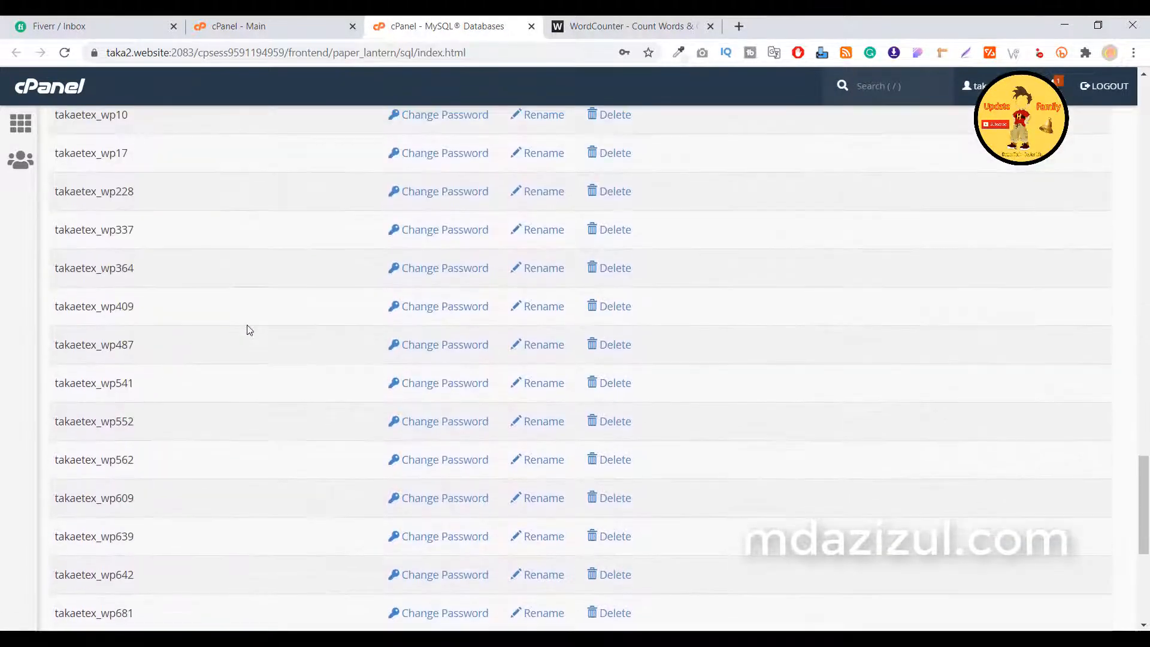
{"action": "scroll", "scroll_direction": "up", "scroll_amount": 3}
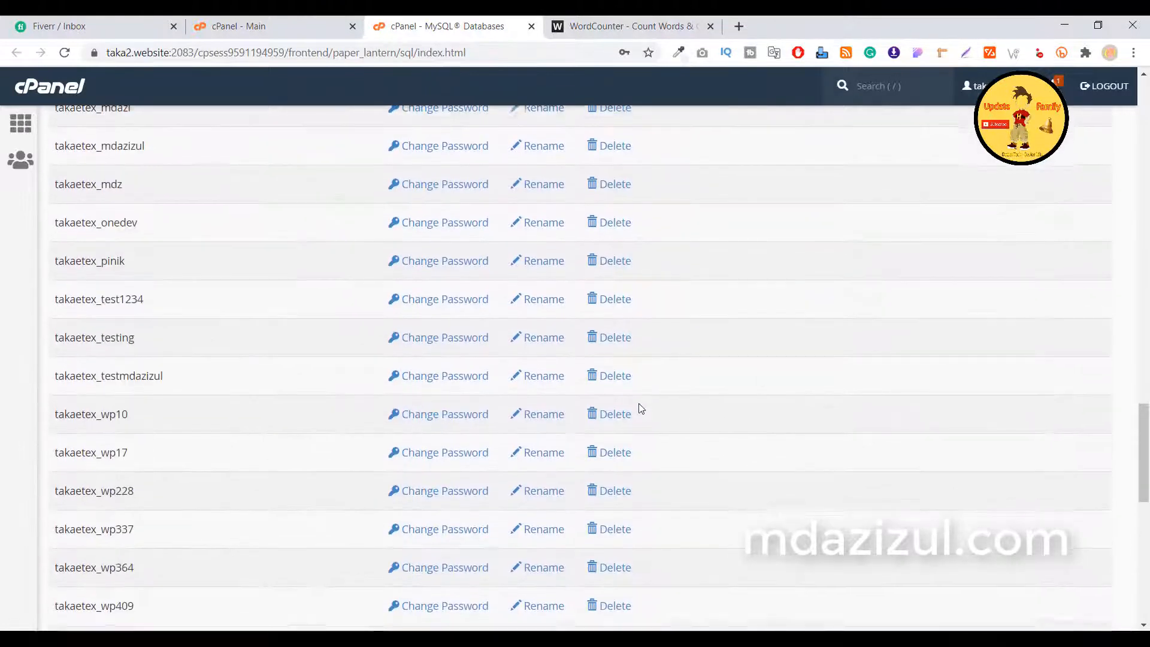
{"action": "scroll", "scroll_direction": "up", "scroll_amount": 3}
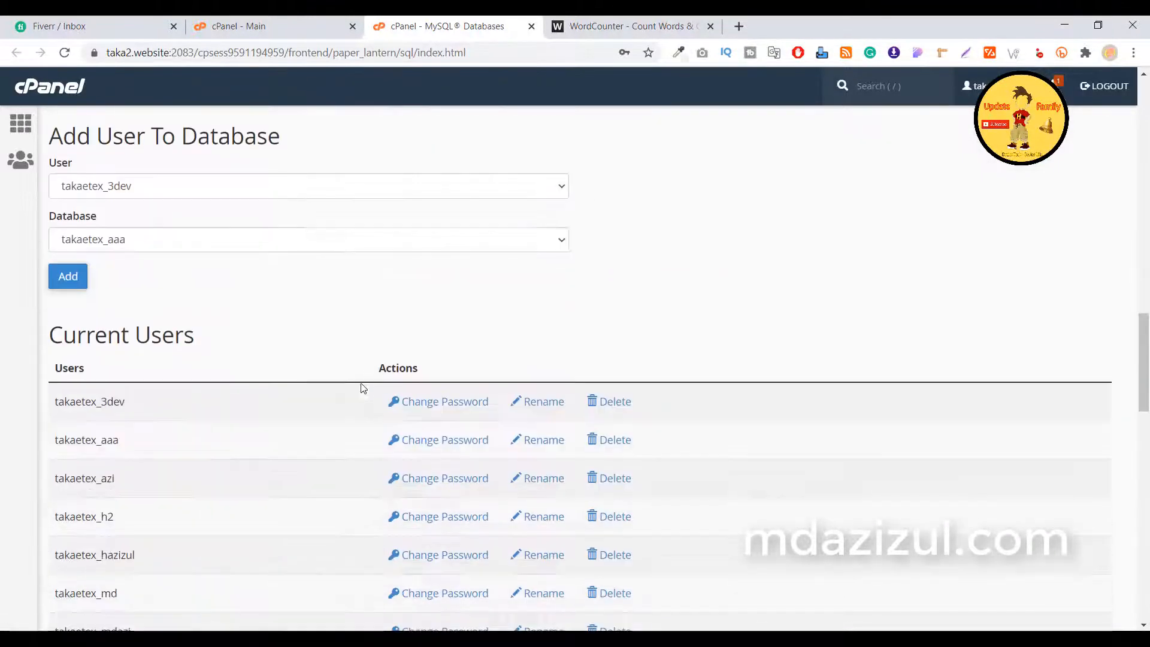
{"action": "mouse_move", "coordinate": [332, 335]}
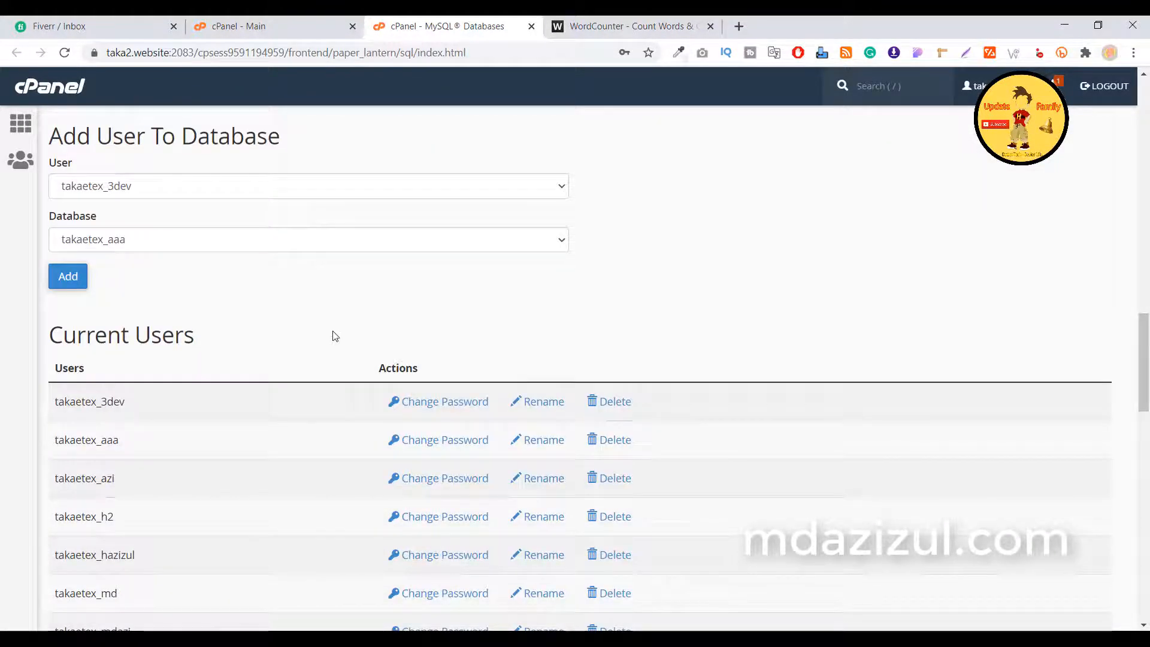
{"action": "scroll", "scroll_direction": "down", "scroll_amount": 3}
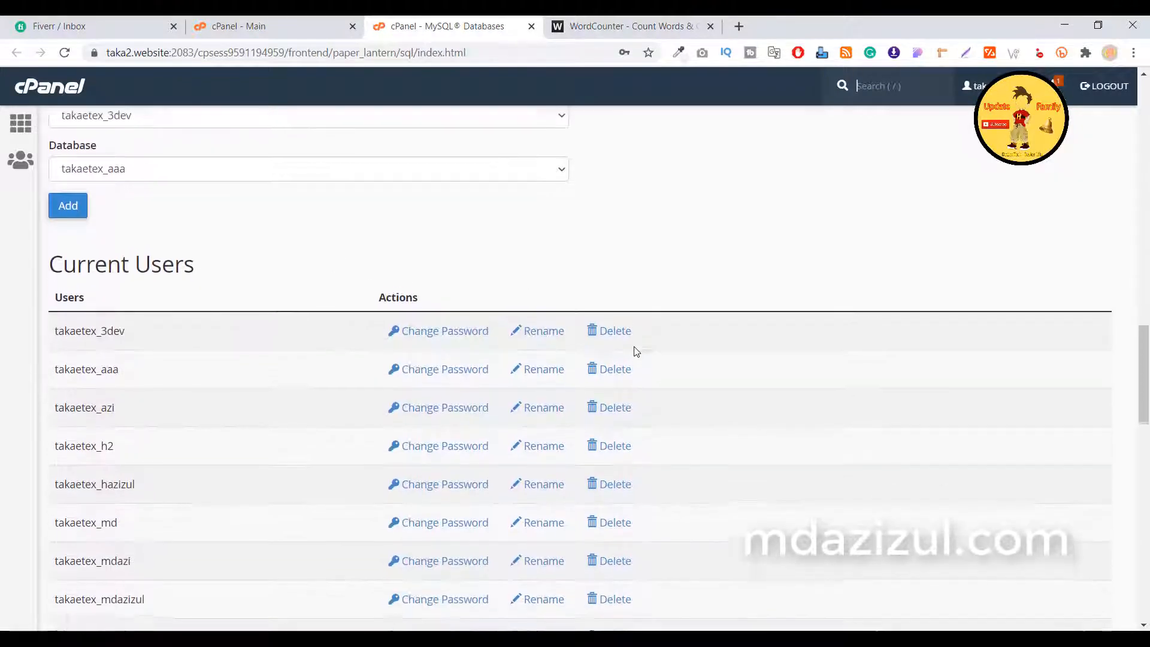
{"action": "scroll", "scroll_direction": "up", "scroll_amount": 3}
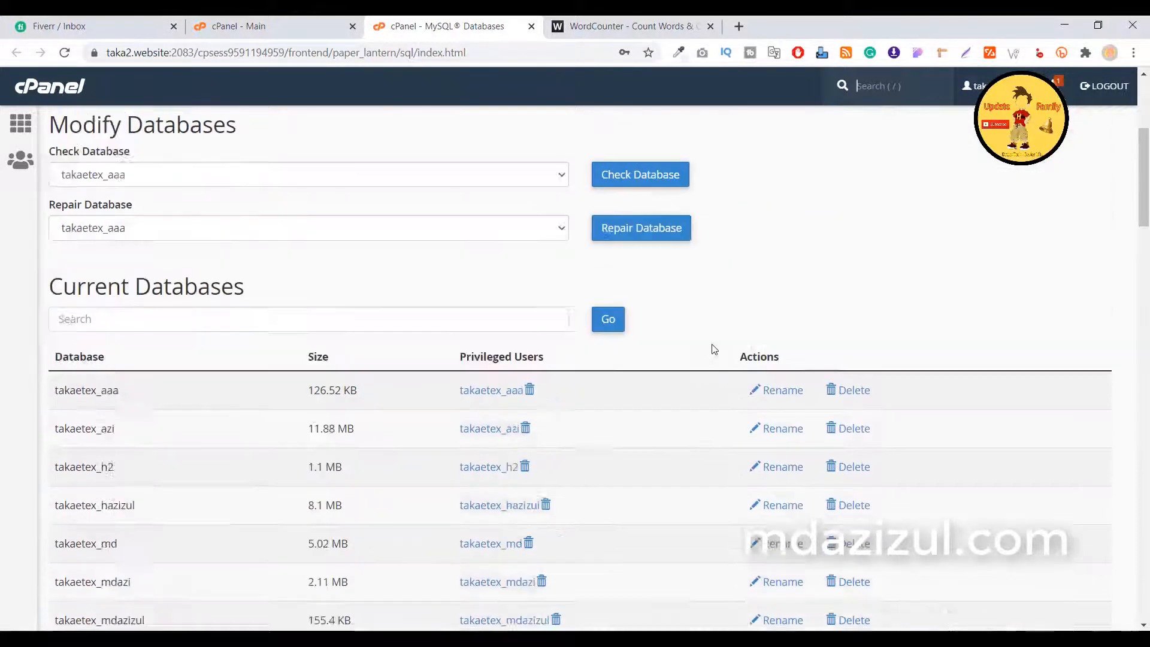
{"action": "scroll", "scroll_direction": "down", "scroll_amount": 3}
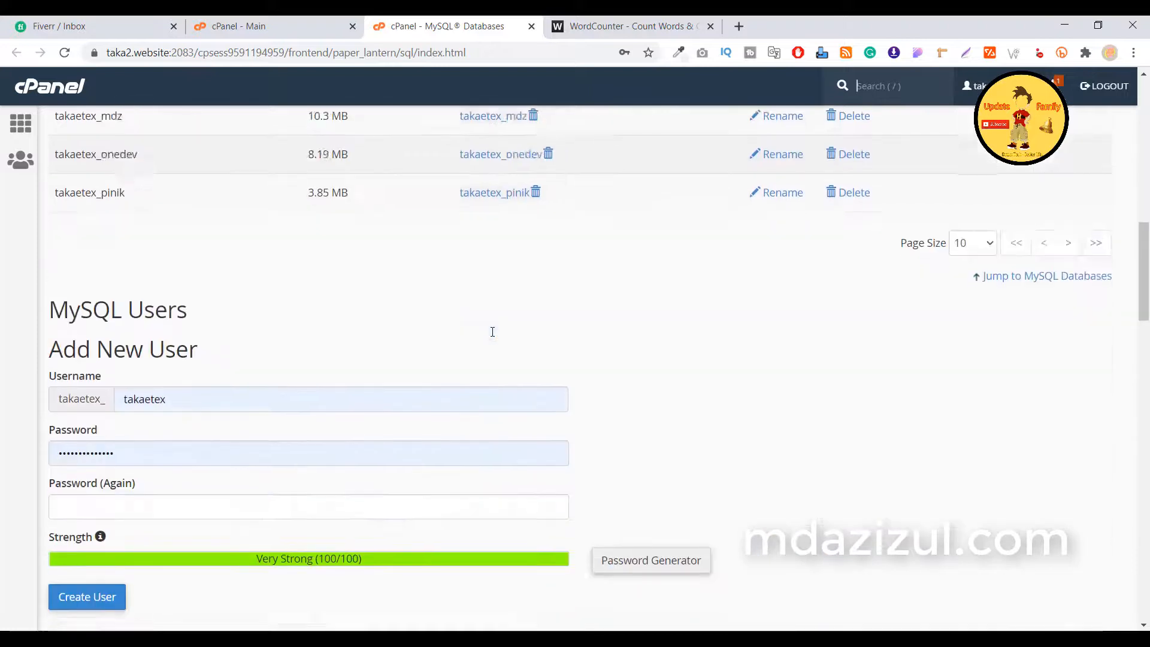
{"action": "scroll", "scroll_direction": "up", "scroll_amount": 3}
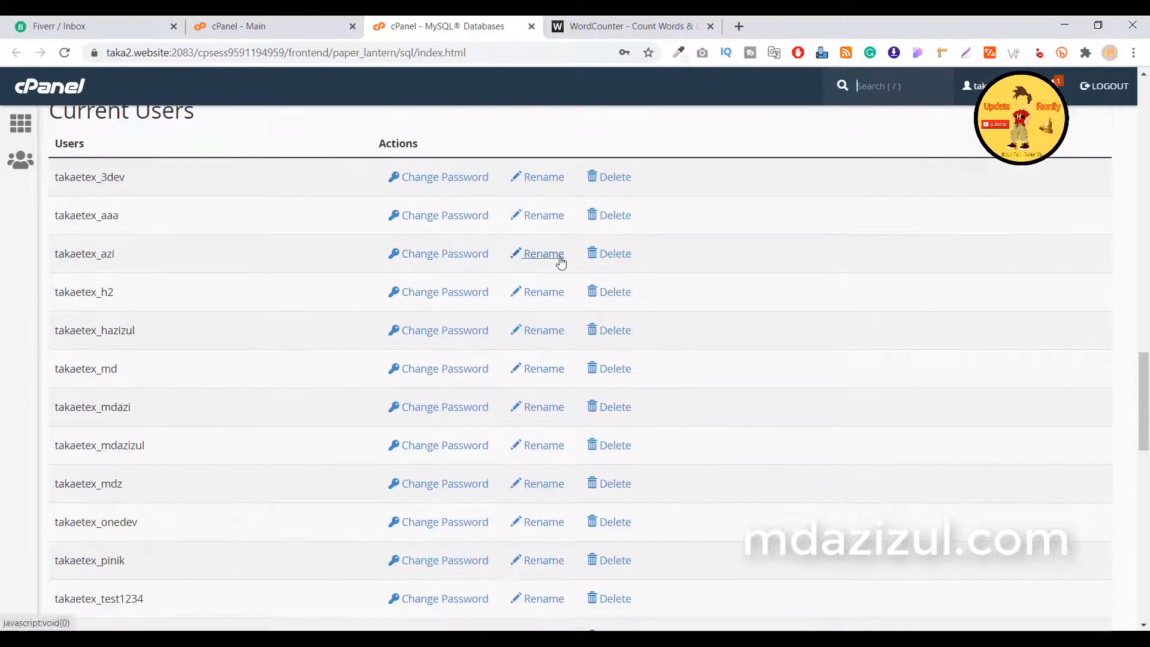
- Delete the MySQL user takaetex_3dev, confirm it, and go back to the overview
{"action": "left_click", "coordinate": [613, 176]}
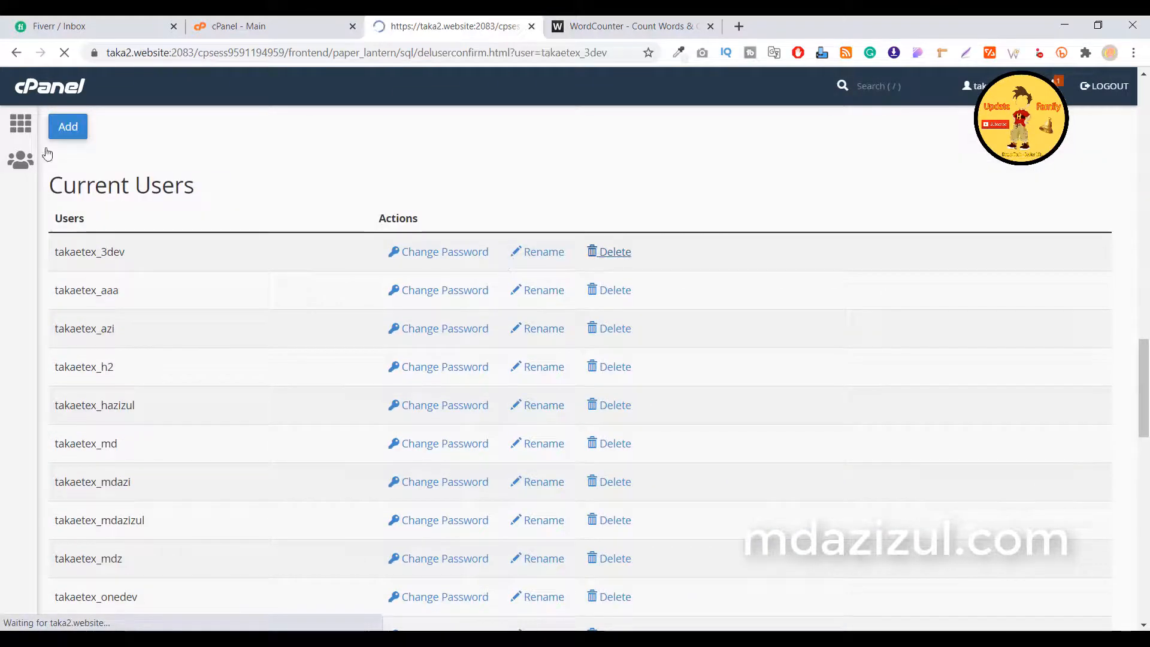
{"action": "left_click", "coordinate": [613, 251]}
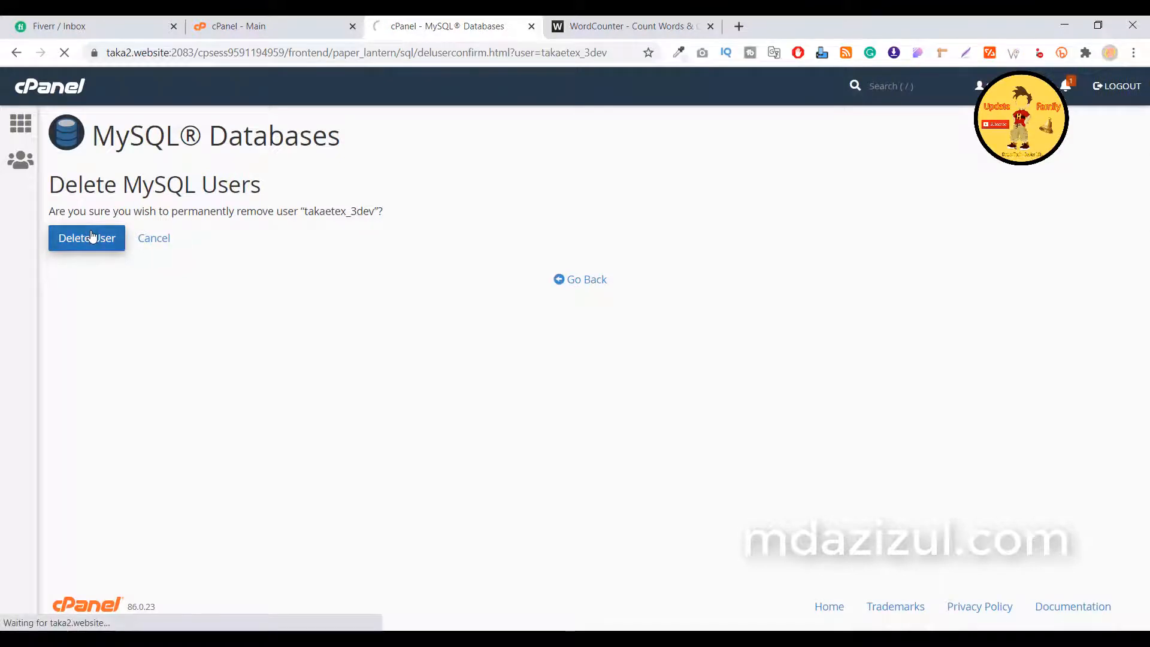
{"action": "left_click", "coordinate": [86, 237]}
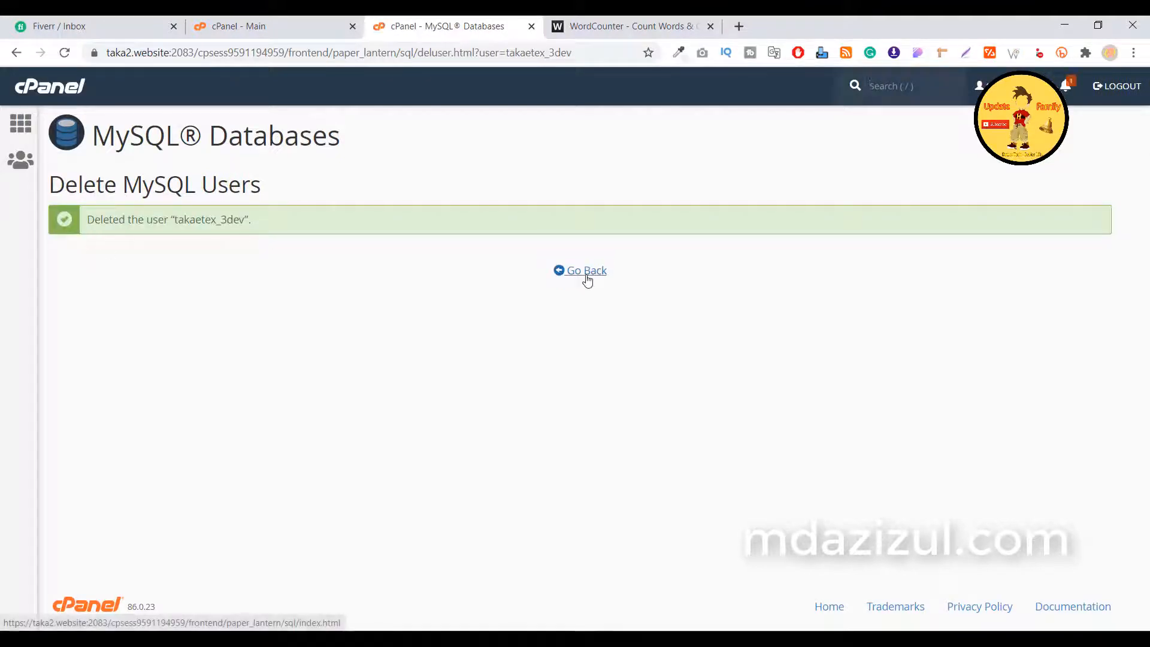
{"action": "left_click", "coordinate": [580, 269]}
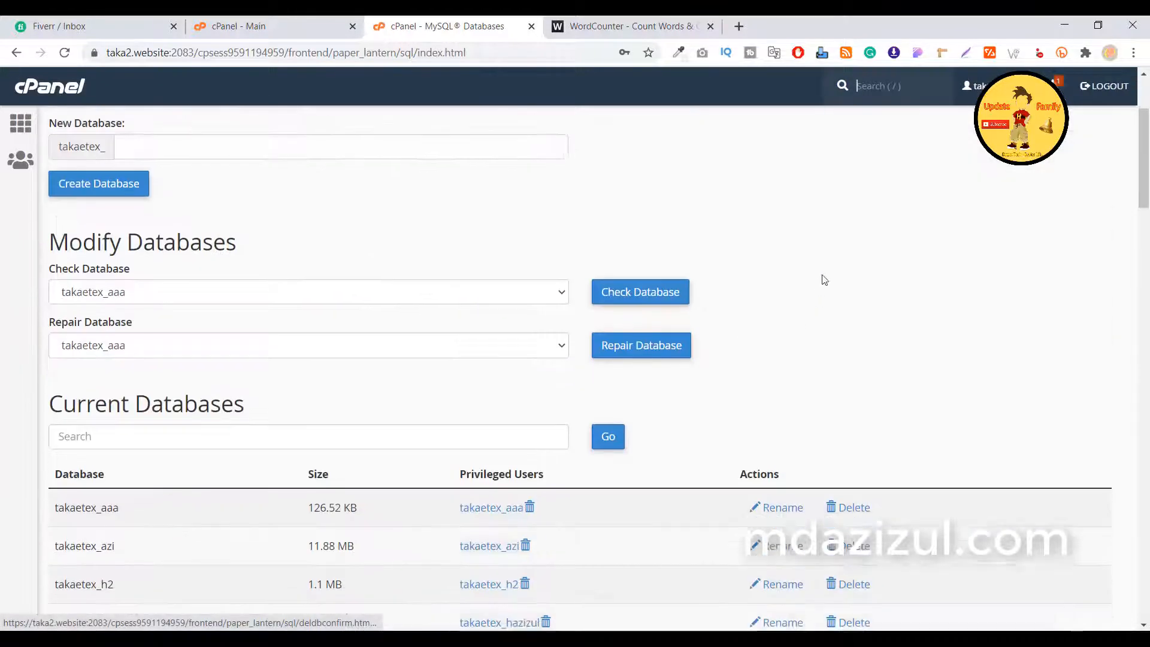
- Open the deletion confirmation for takaetex_aaa and other unwanted databases in new tabs
{"action": "scroll", "scroll_direction": "down", "scroll_amount": 3}
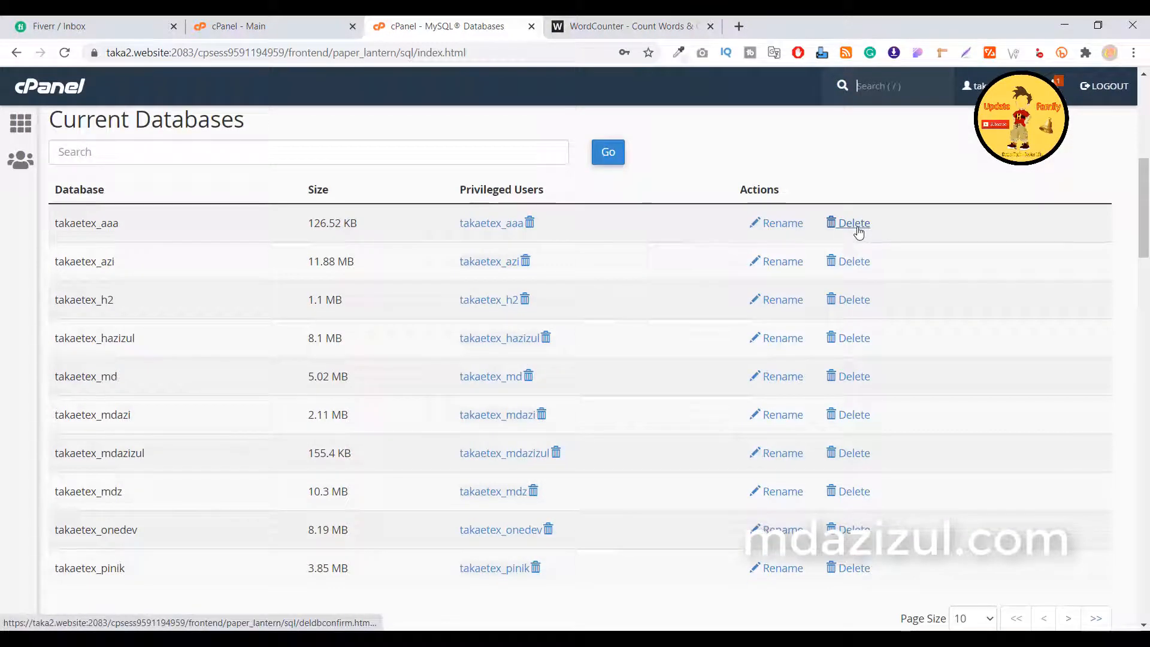
{"action": "right_click", "coordinate": [853, 223]}
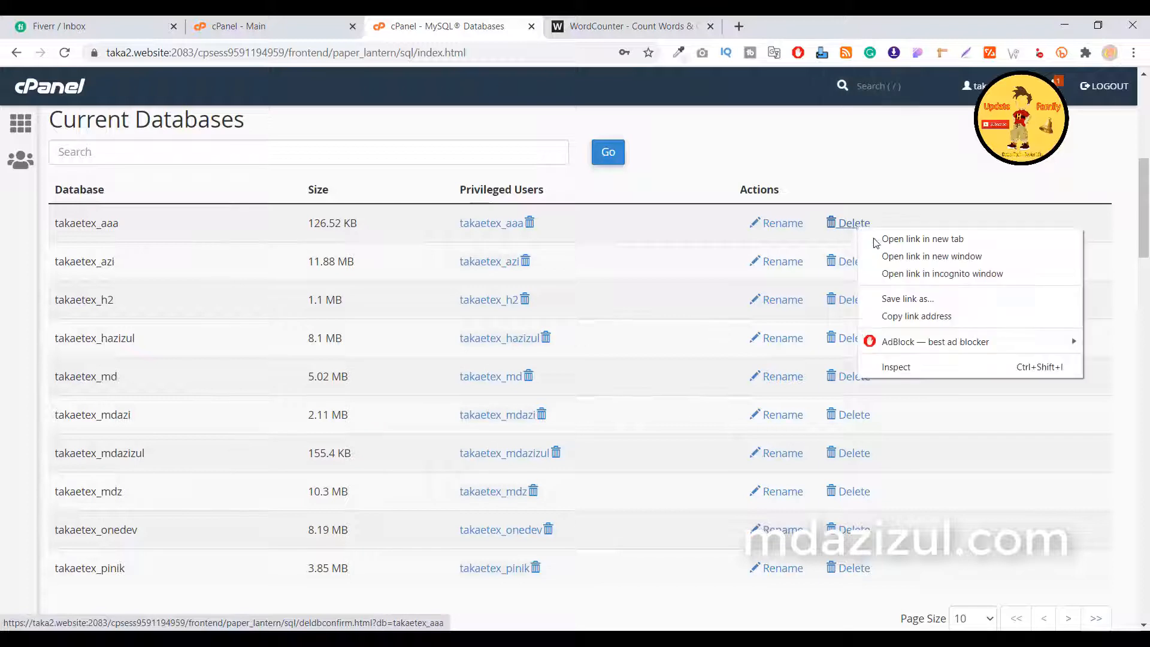
{"action": "left_click", "coordinate": [922, 238]}
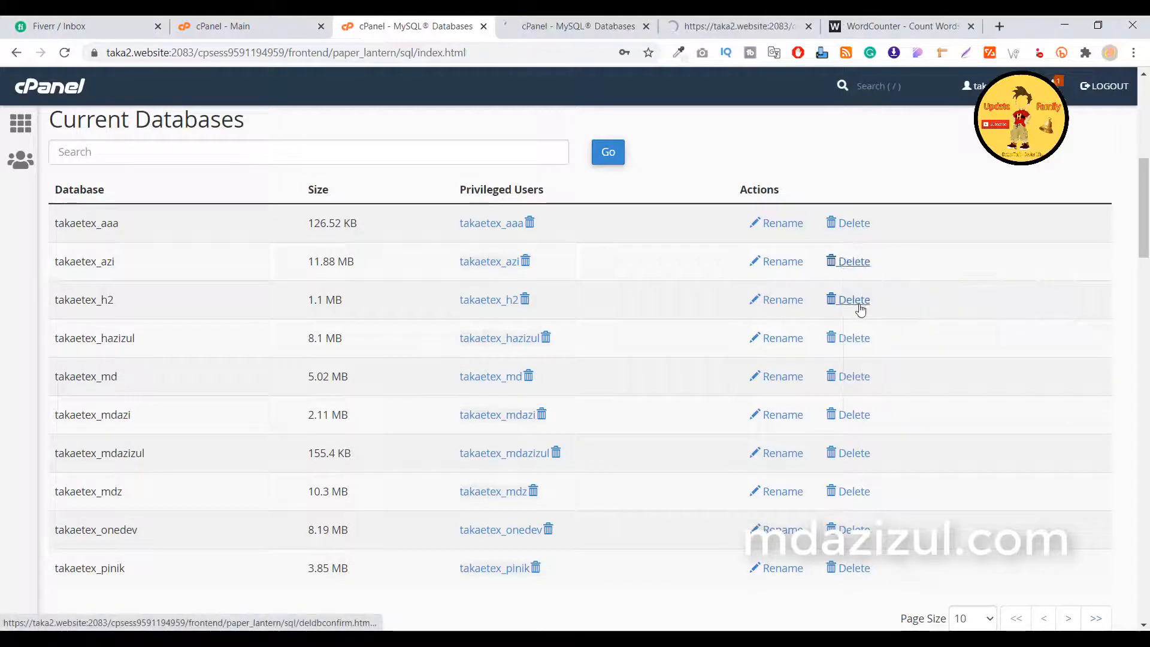
{"action": "scroll", "scroll_direction": "down", "scroll_amount": 3}
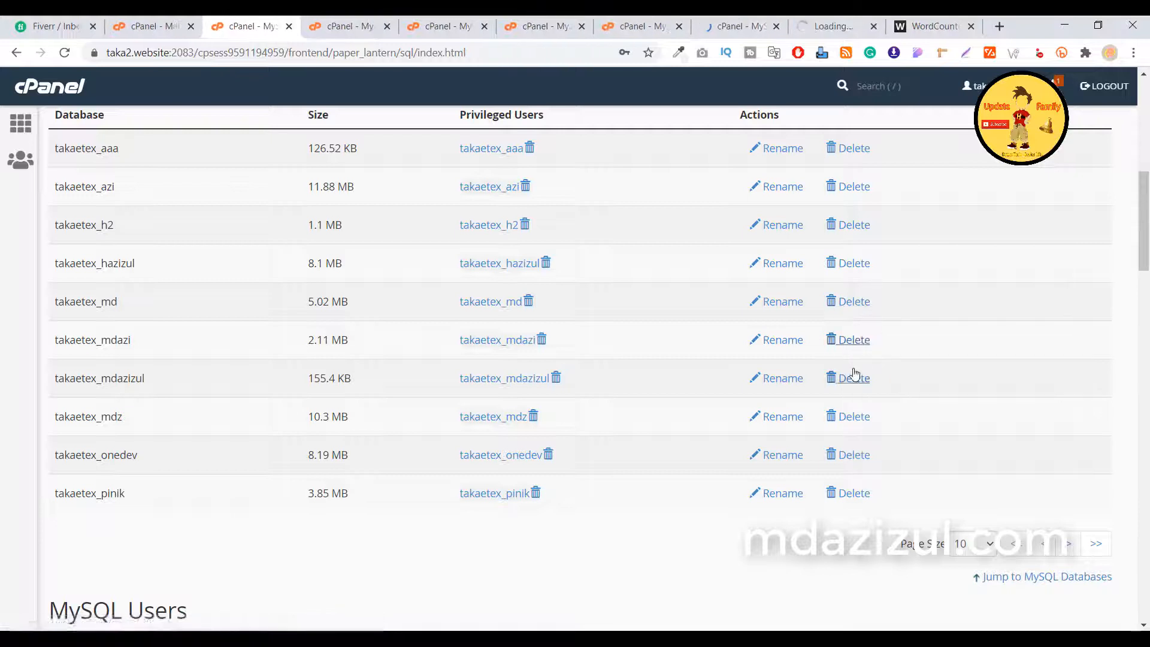
{"action": "scroll", "scroll_direction": "down", "scroll_amount": 3}
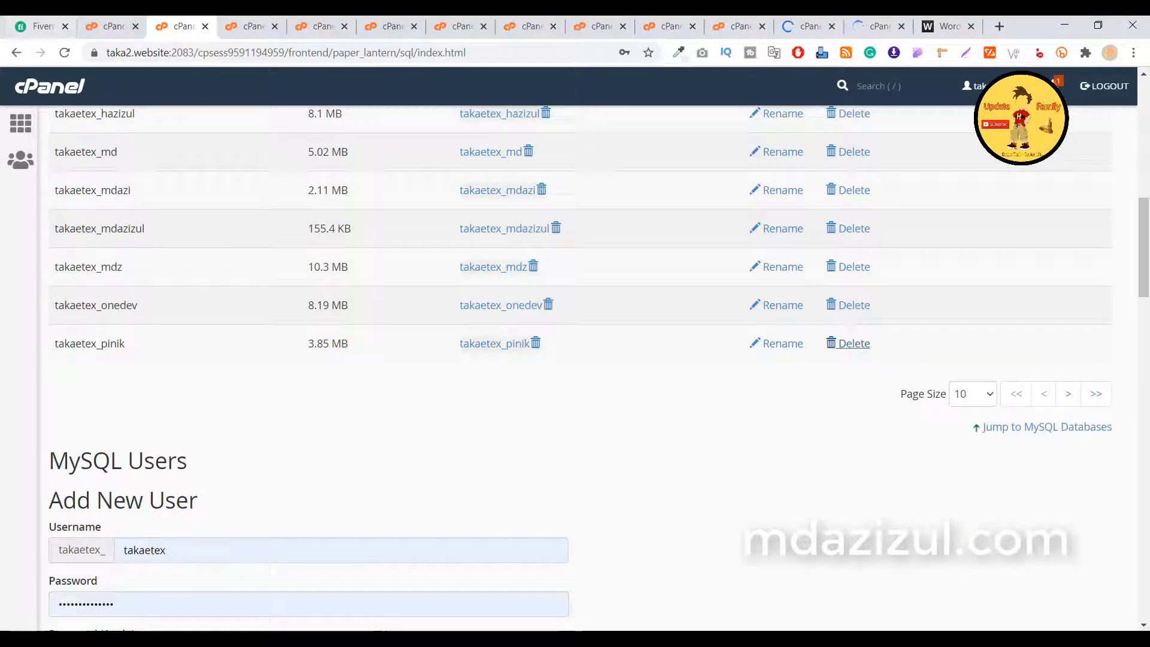
{"action": "scroll", "scroll_direction": "up", "scroll_amount": 3}
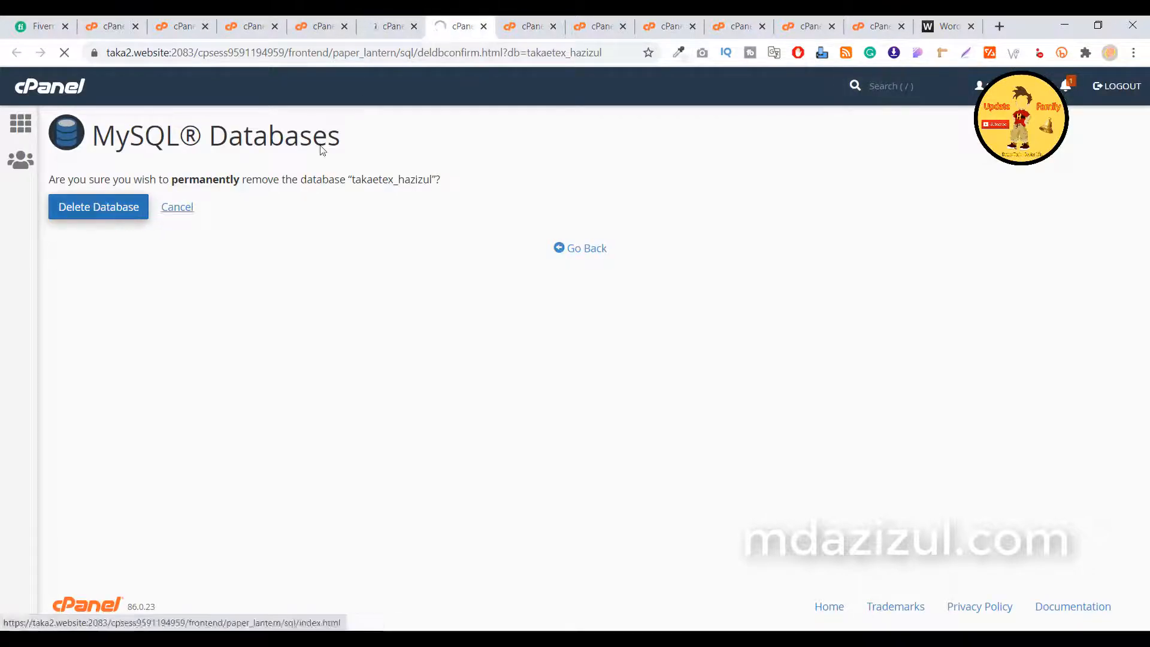
- Confirm deleting the databases takaetex_hazizul, takaetex_pinik and takaetex_onedev, closing the finished tab
{"action": "left_click", "coordinate": [527, 26]}
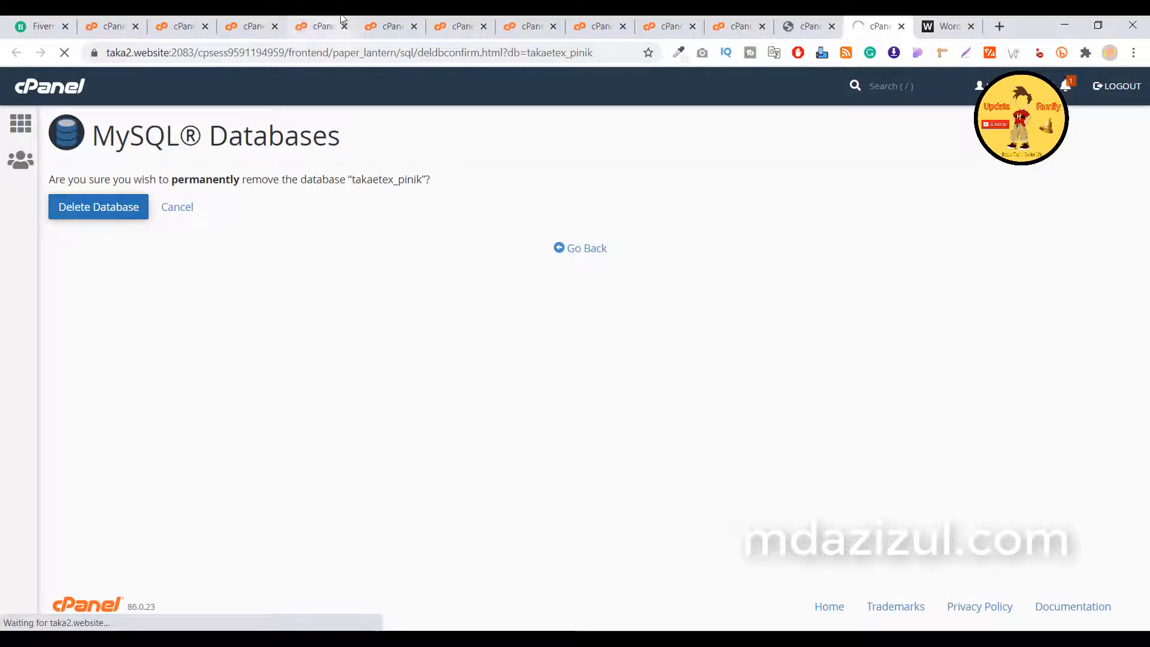
{"action": "left_click", "coordinate": [97, 206]}
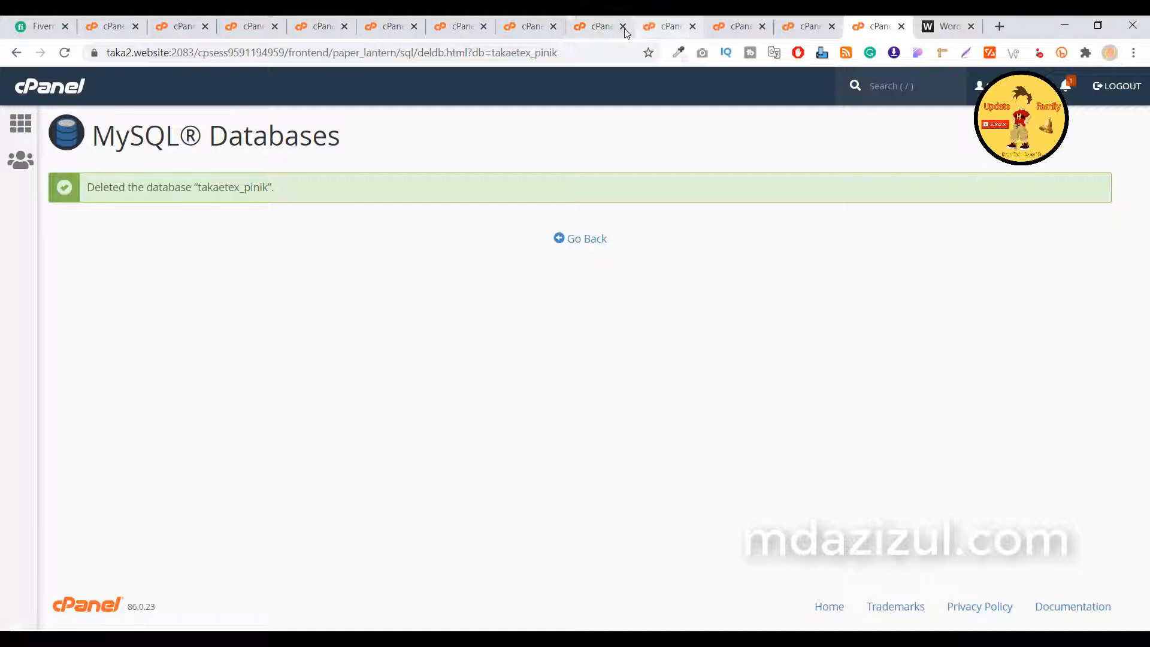
{"action": "left_click", "coordinate": [691, 27]}
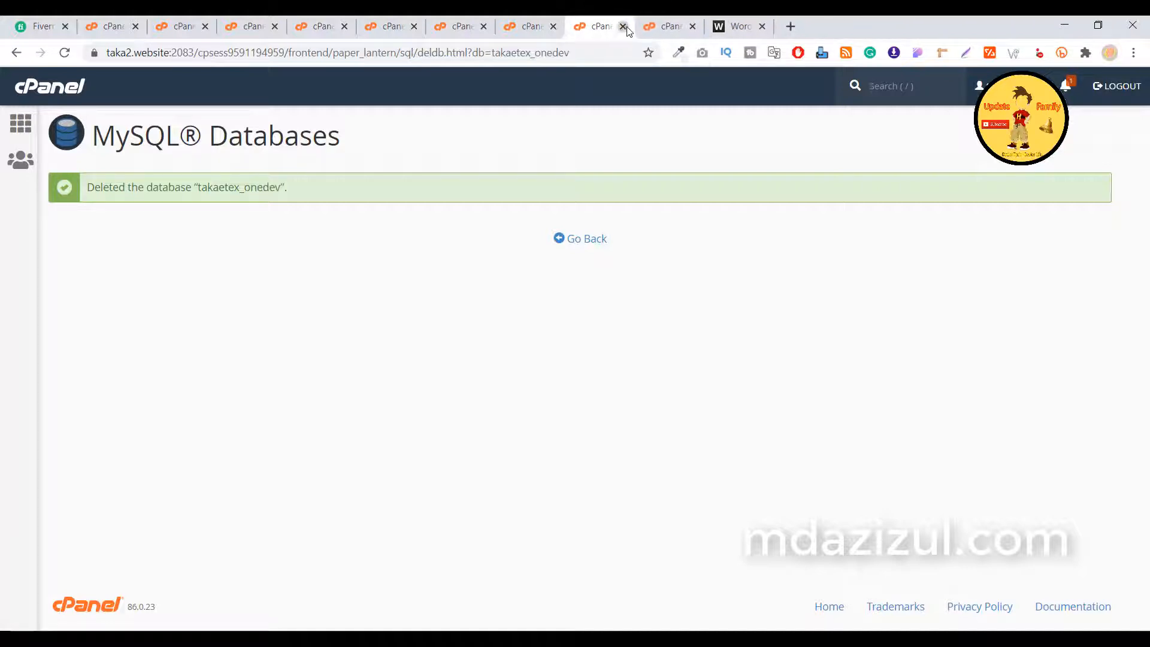
{"action": "left_click", "coordinate": [623, 27]}
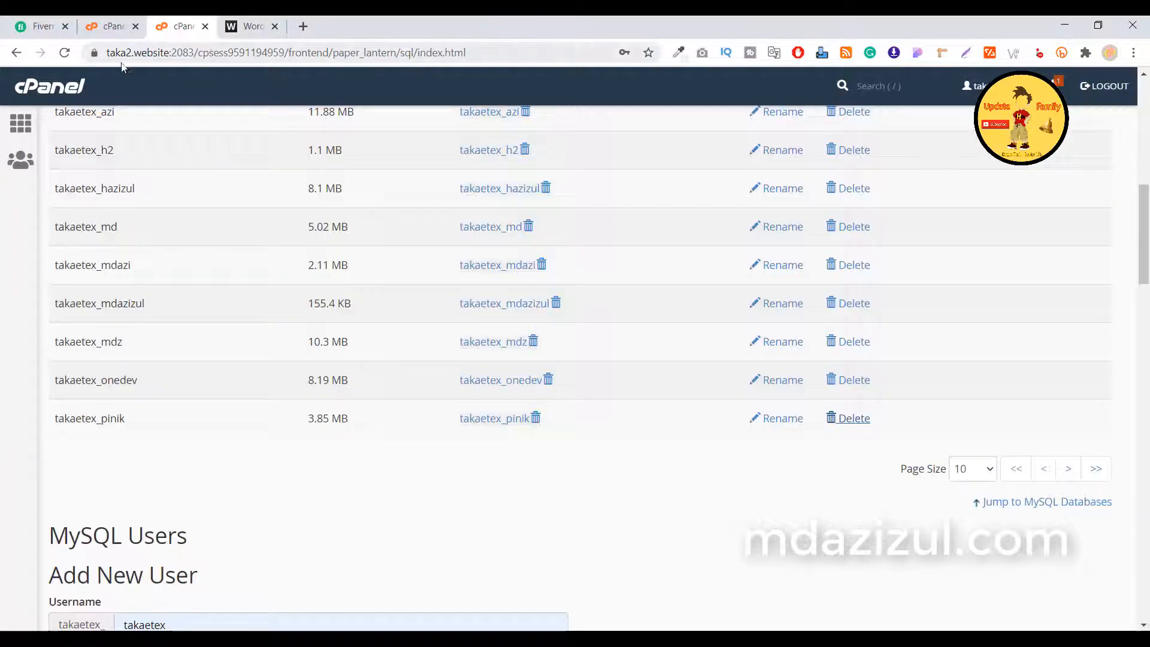
- Look over the shortened database list and the MySQL users list
{"action": "scroll", "scroll_direction": "up", "scroll_amount": 3}
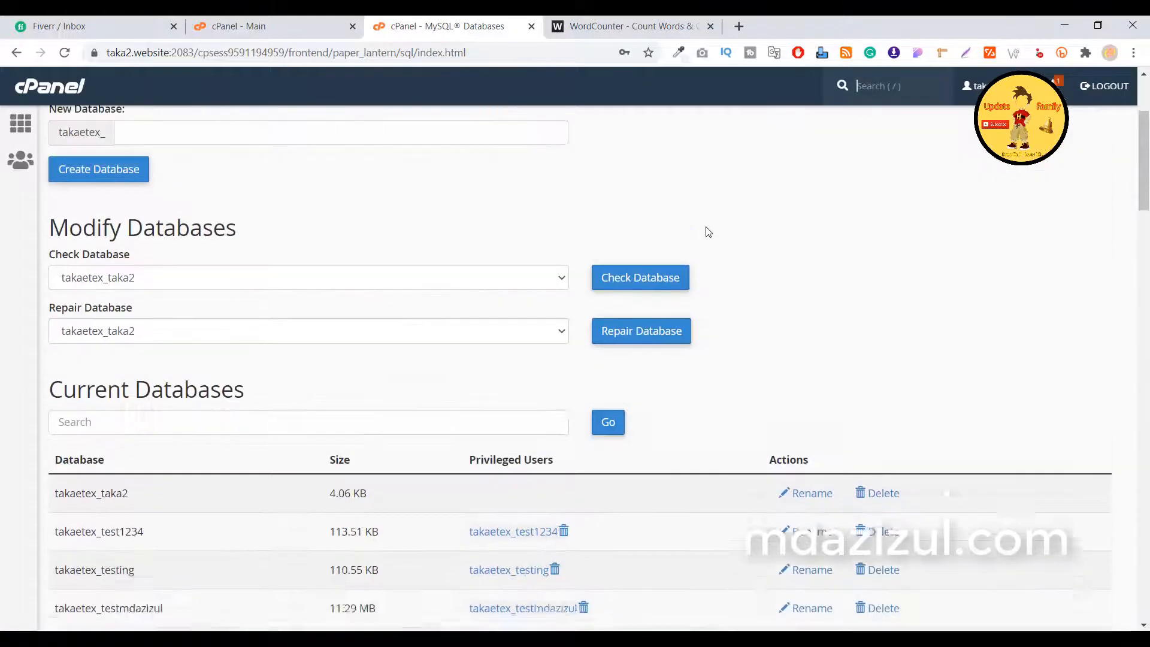
{"action": "scroll", "scroll_direction": "down", "scroll_amount": 3}
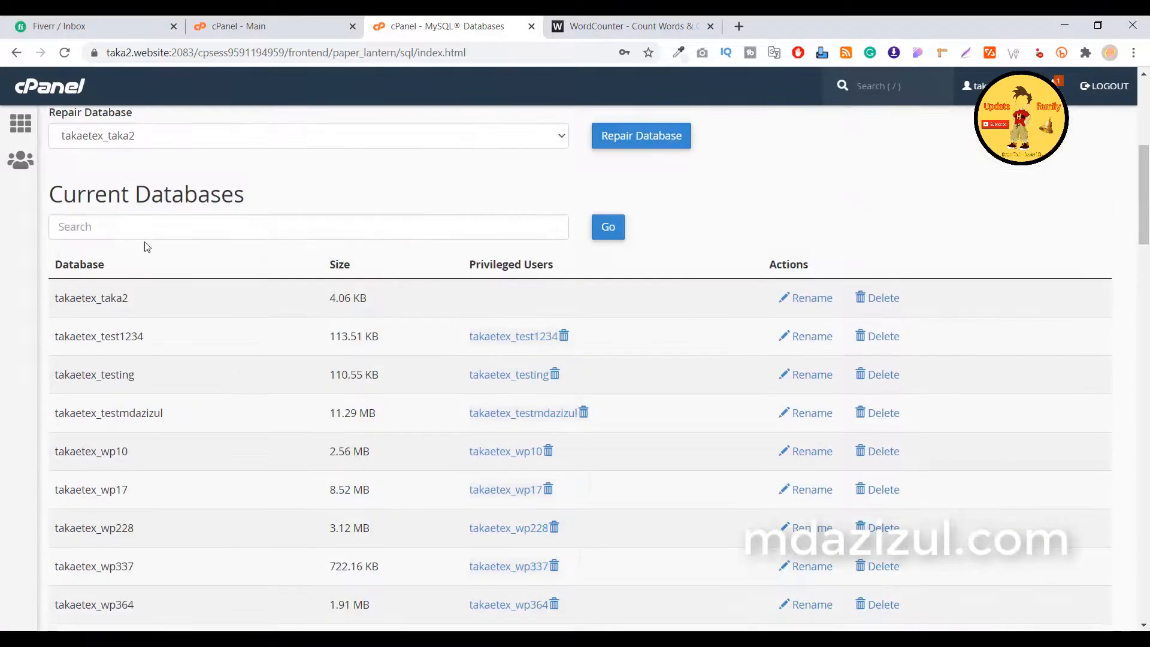
{"action": "scroll", "scroll_direction": "down", "scroll_amount": 3}
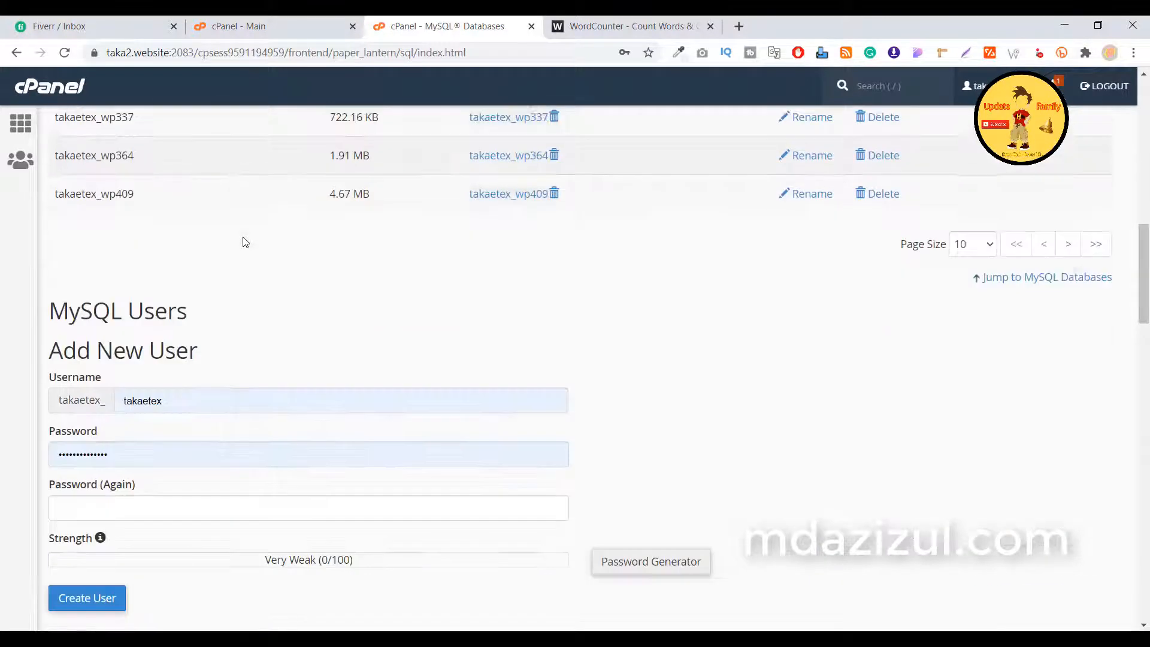
{"action": "scroll", "scroll_direction": "up", "scroll_amount": 3}
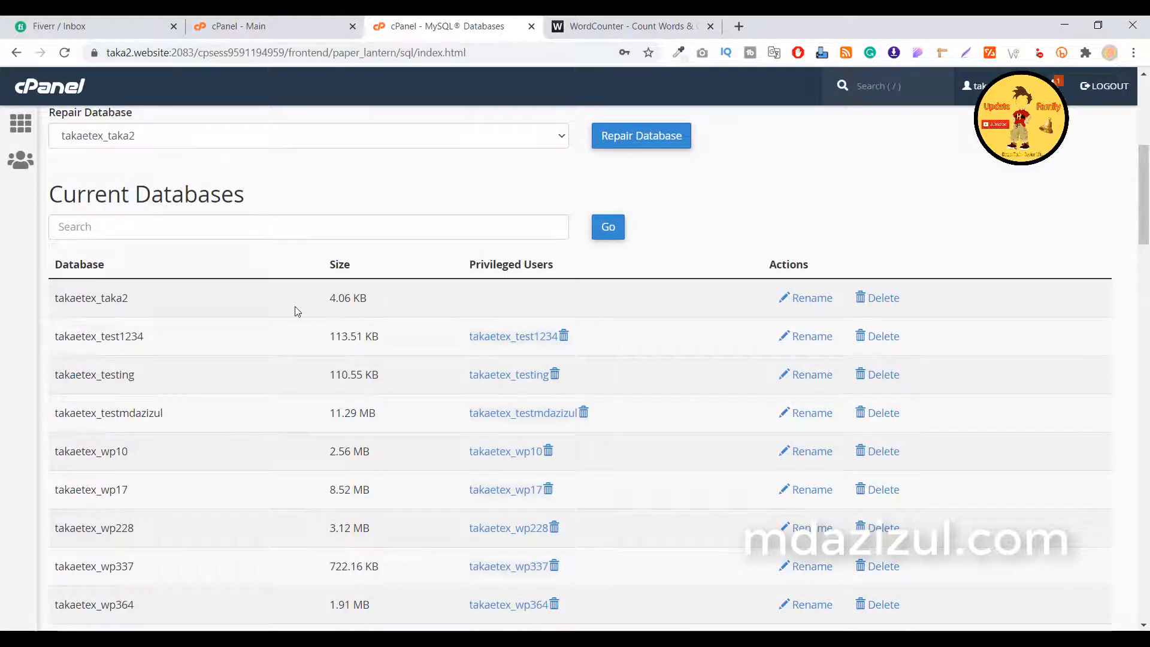
{"action": "scroll", "scroll_direction": "down", "scroll_amount": 3}
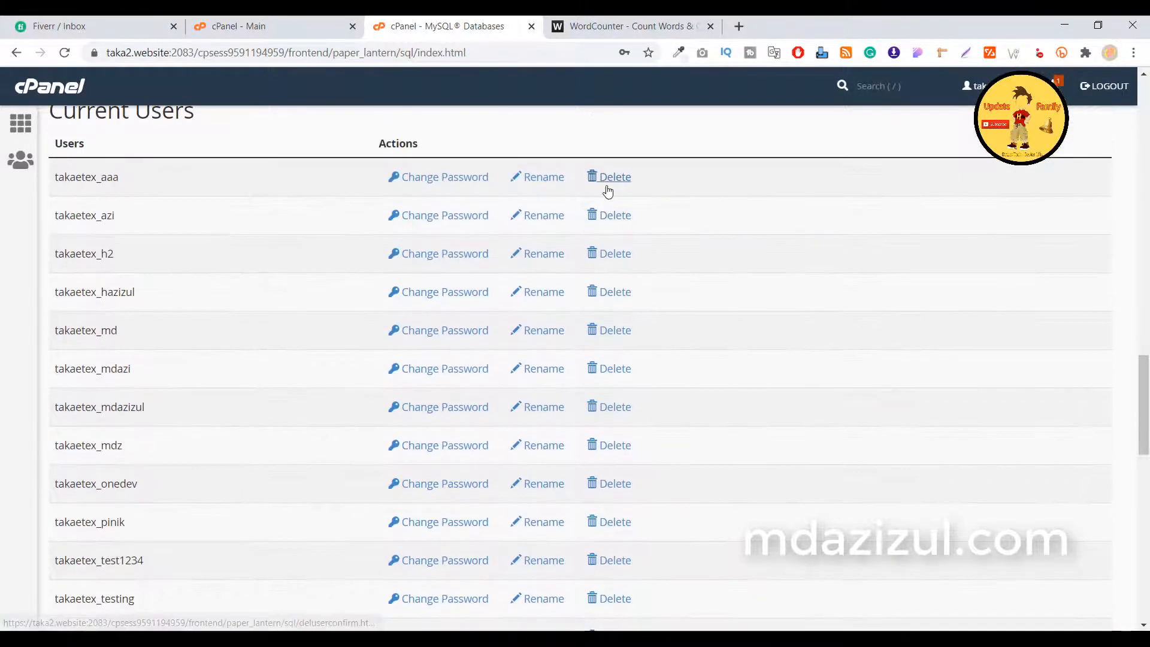
{"action": "right_click", "coordinate": [613, 214]}
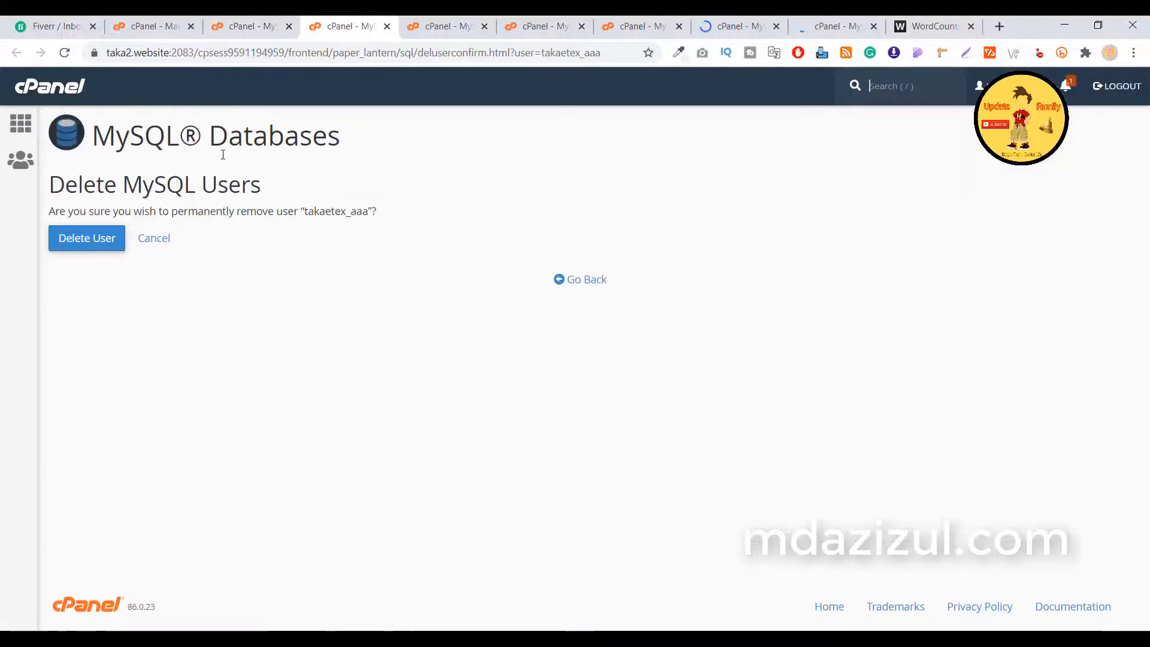
{"action": "left_click", "coordinate": [86, 237]}
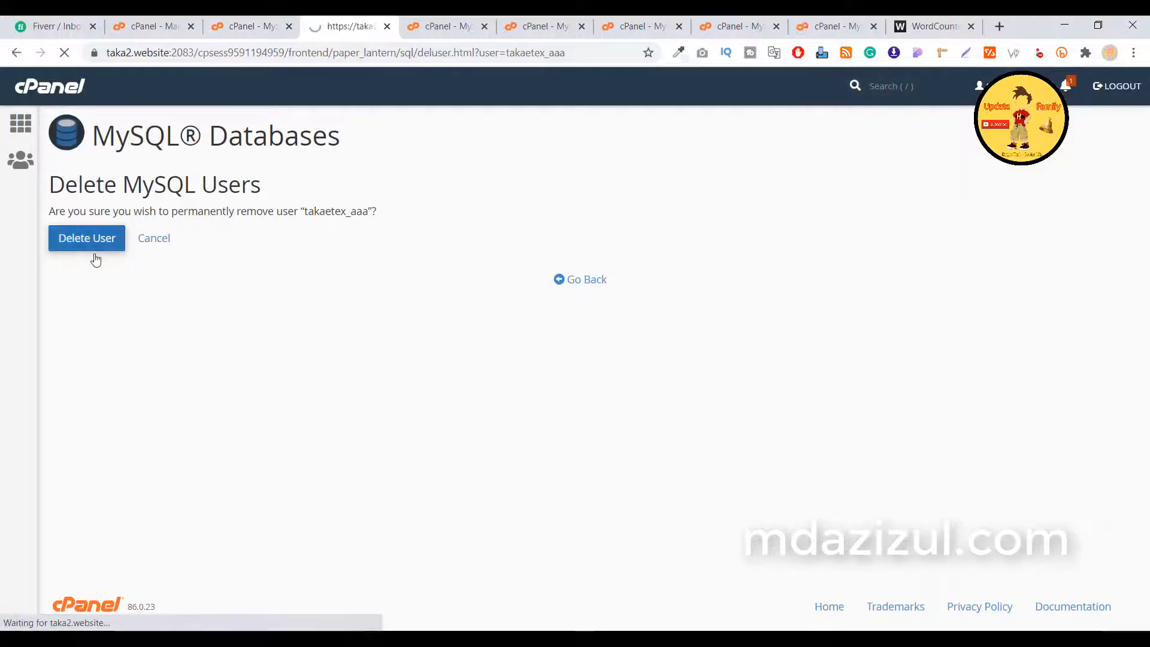
{"action": "left_click", "coordinate": [86, 237]}
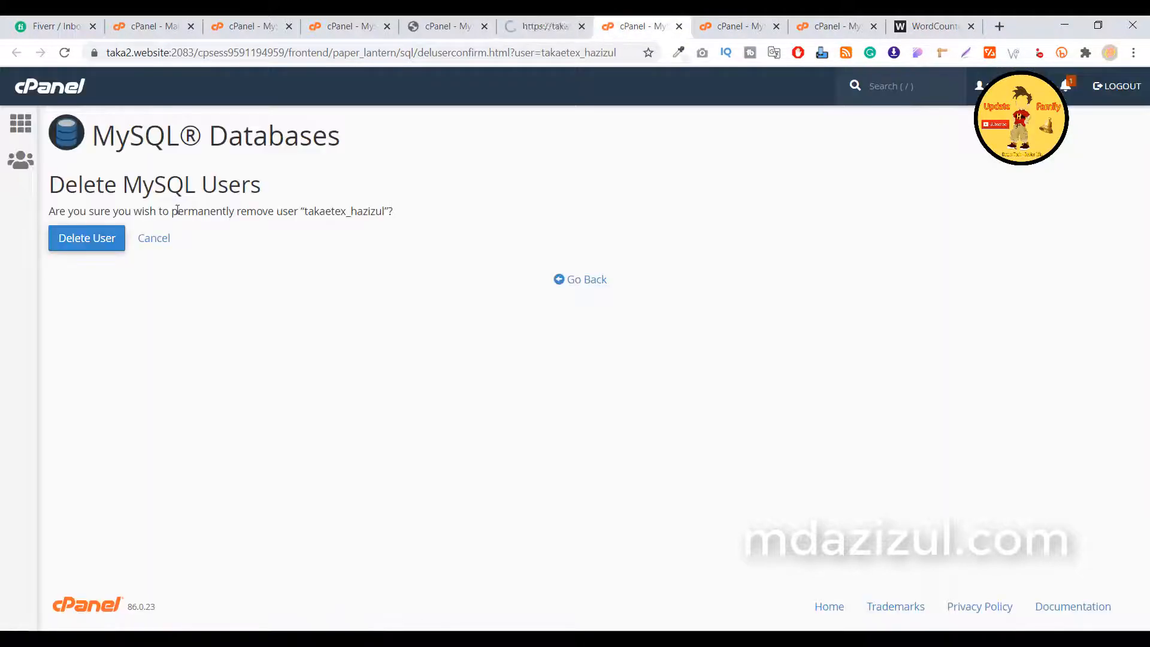
{"action": "left_click", "coordinate": [86, 238]}
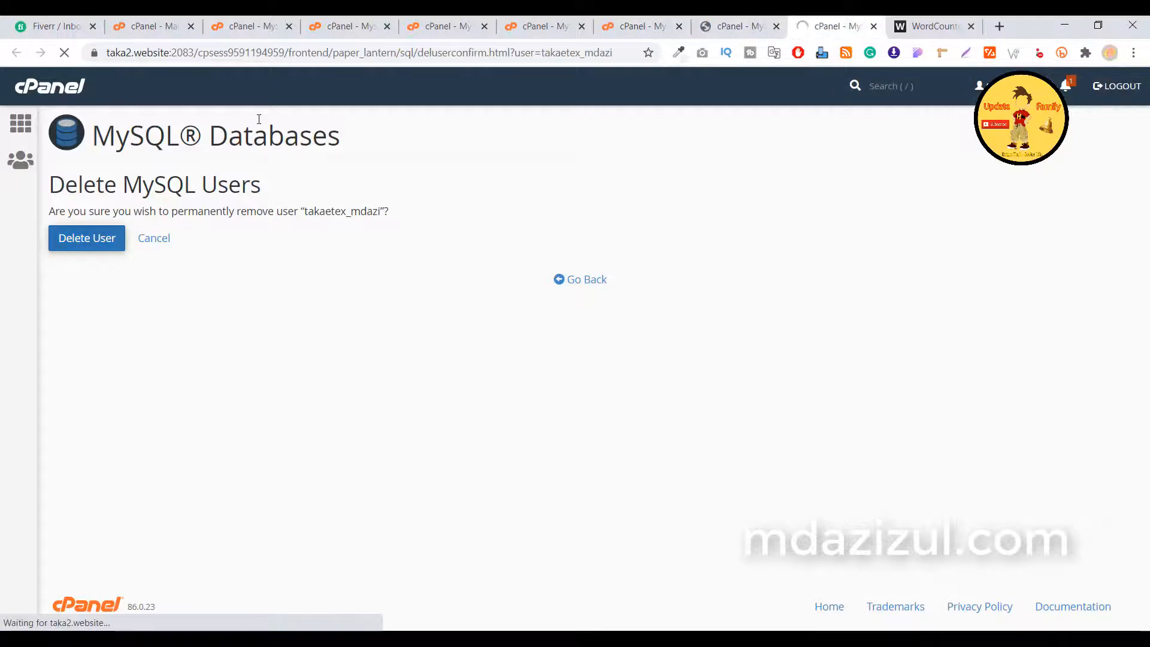
{"action": "left_click", "coordinate": [87, 237]}
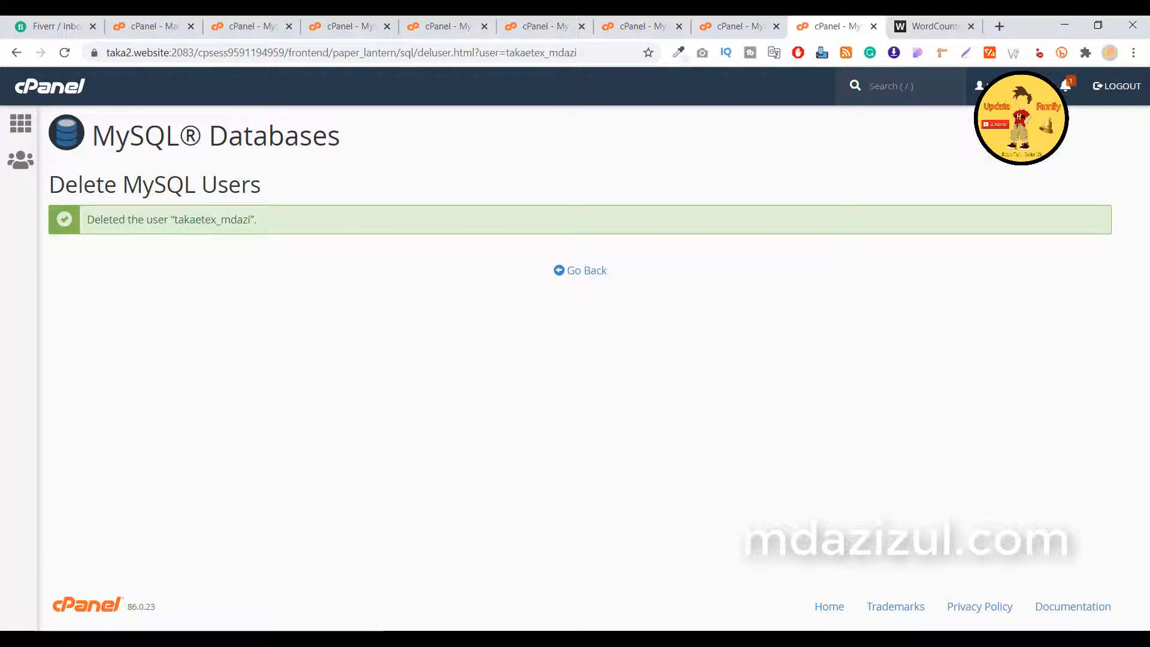
- Close the finished user deletion tabs to return to the MySQL users list
{"action": "left_click", "coordinate": [543, 26]}
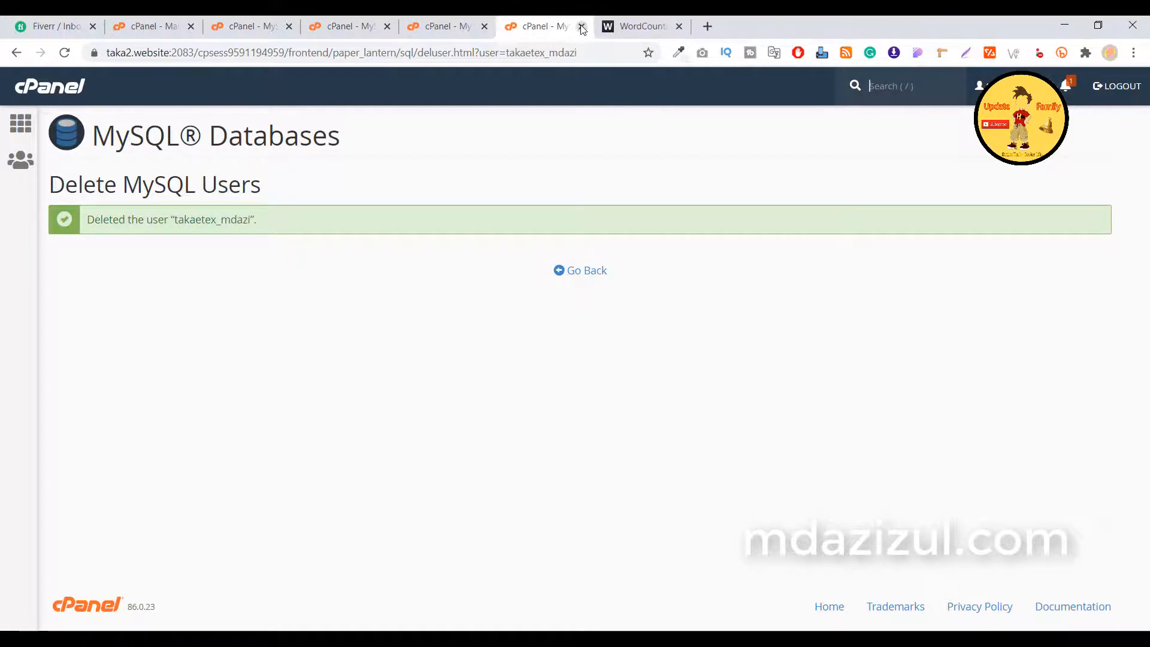
{"action": "left_click", "coordinate": [582, 27]}
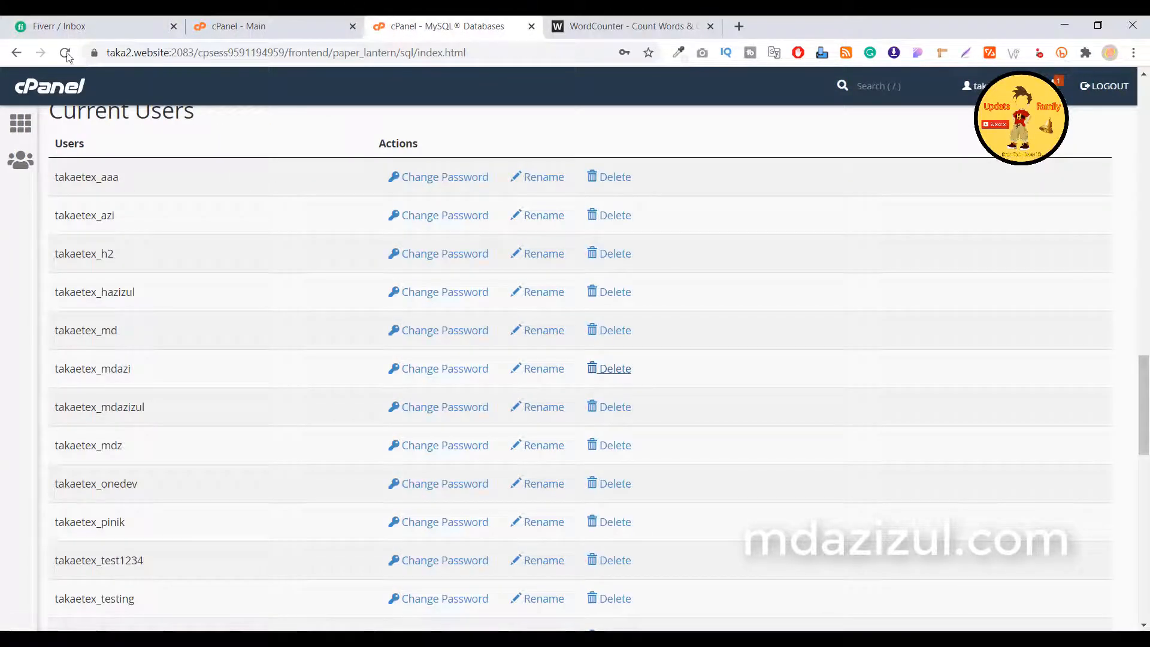
- Reload the page so the deleted users disappear from the Current Users list
{"action": "left_click", "coordinate": [65, 51]}
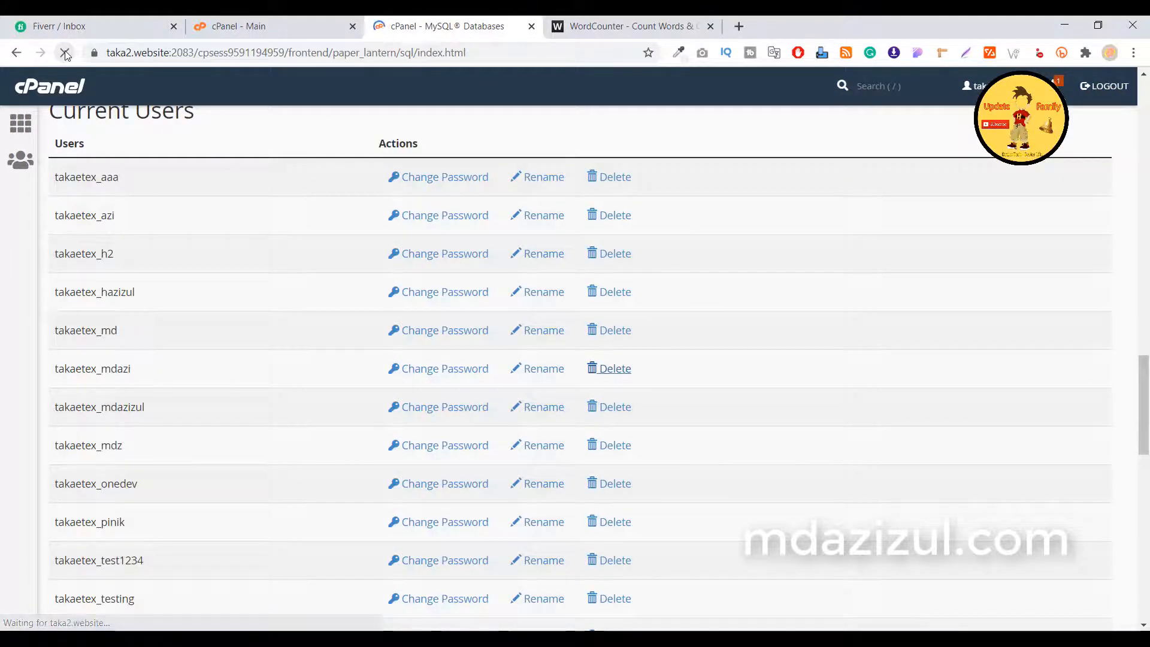
{"action": "scroll", "scroll_direction": "up", "scroll_amount": 3}
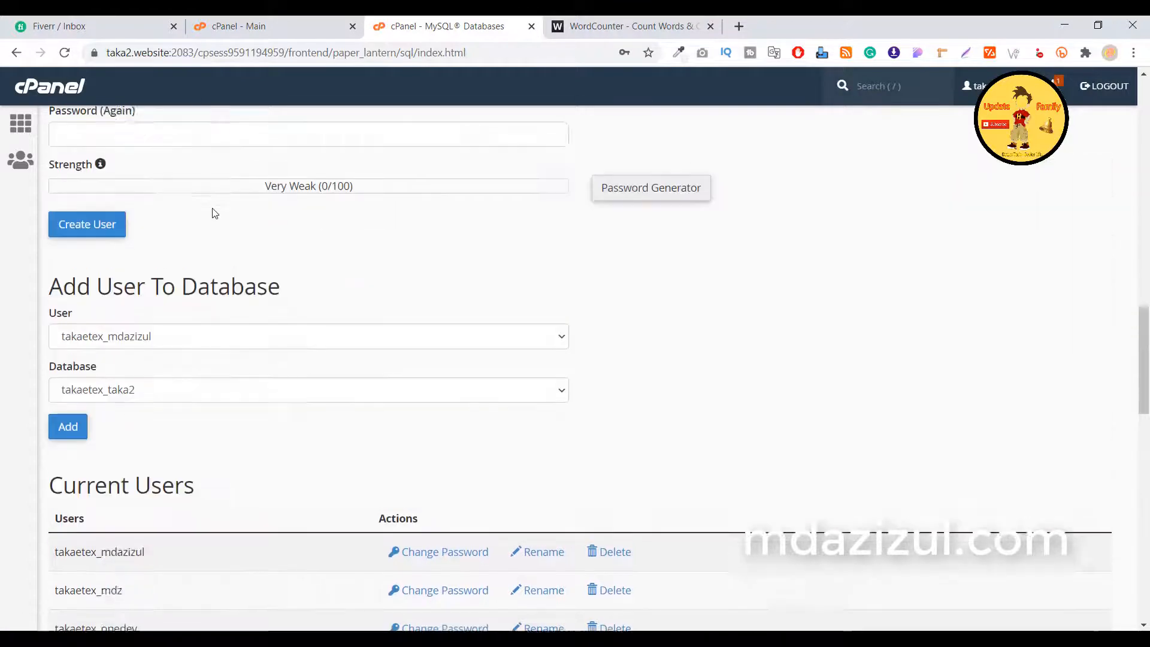
{"action": "scroll", "scroll_direction": "up", "scroll_amount": 3}
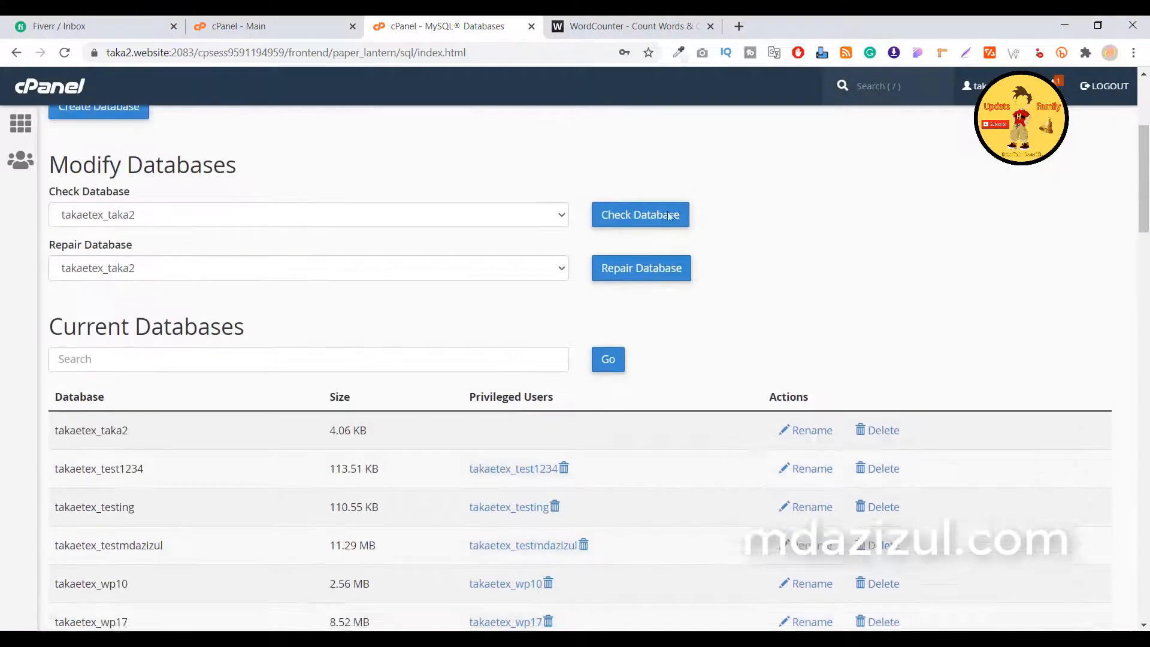
{"action": "scroll", "scroll_direction": "up", "scroll_amount": 3}
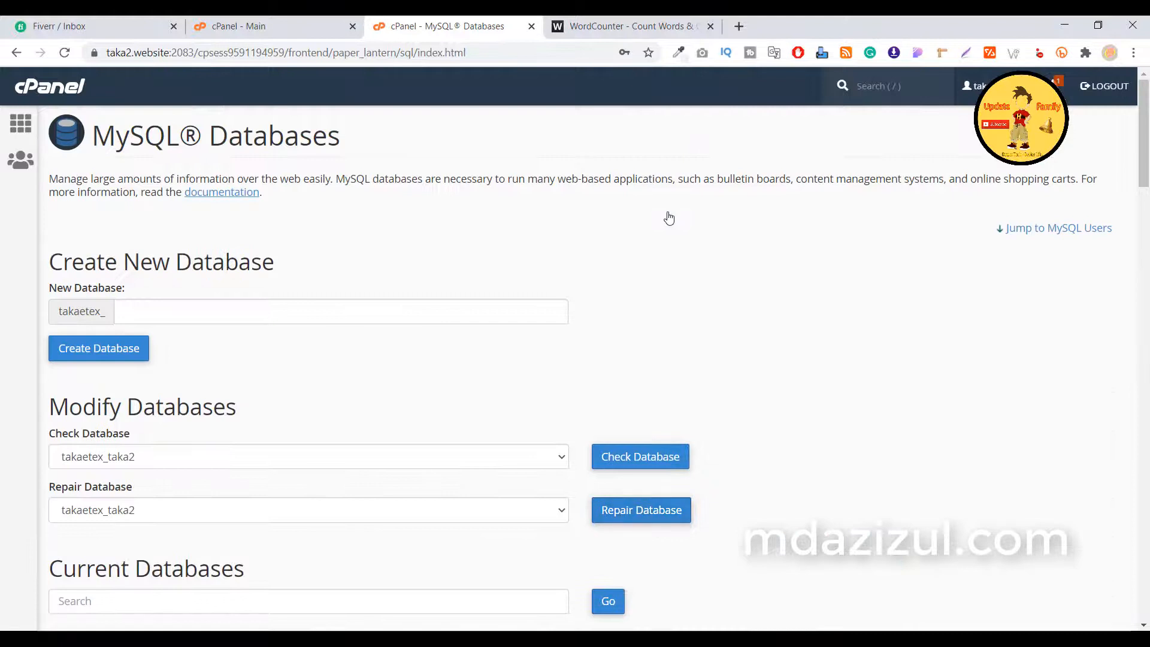
{"action": "mouse_move", "coordinate": [136, 297]}
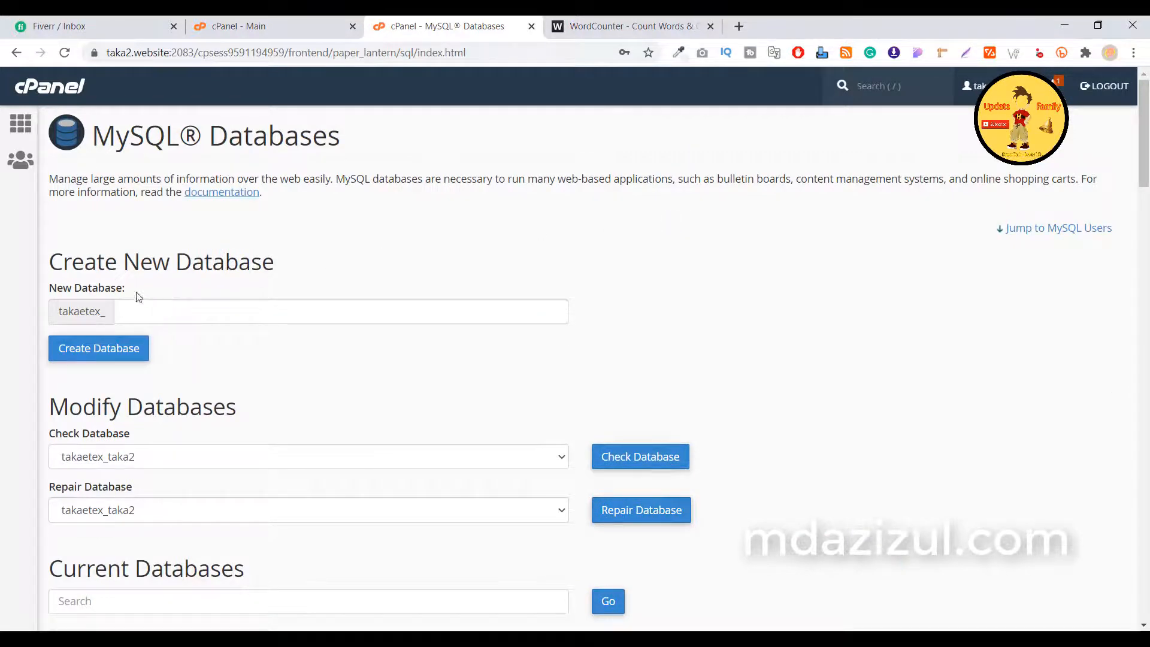
{"action": "scroll", "scroll_direction": "down", "scroll_amount": 3}
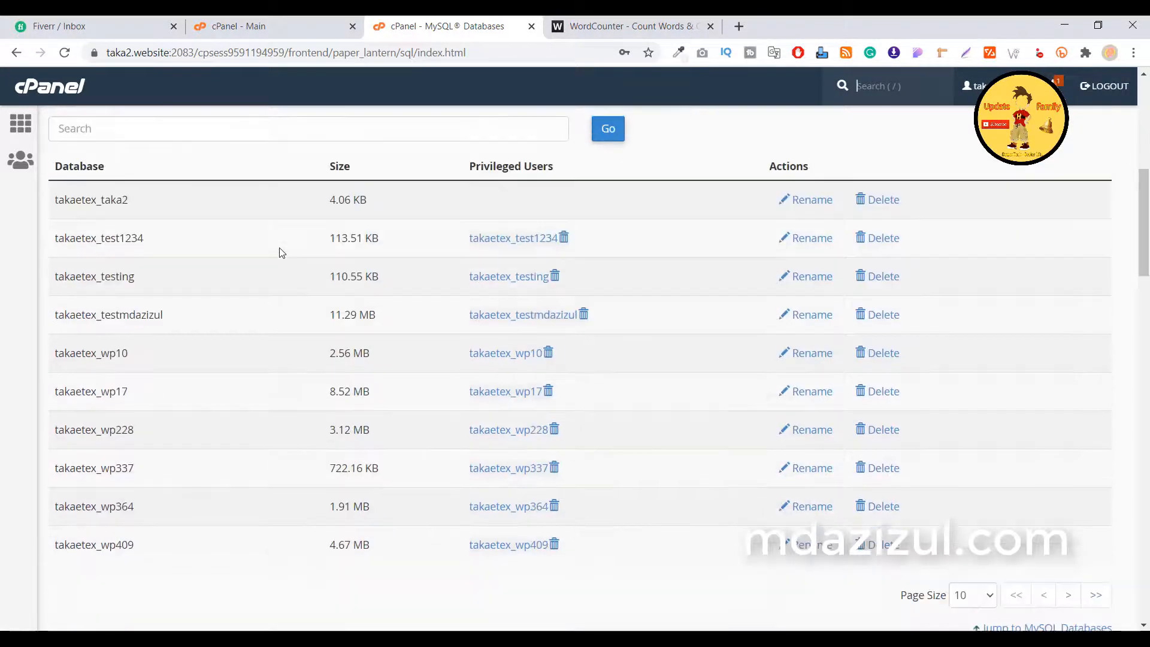
{"action": "scroll", "scroll_direction": "down", "scroll_amount": 3}
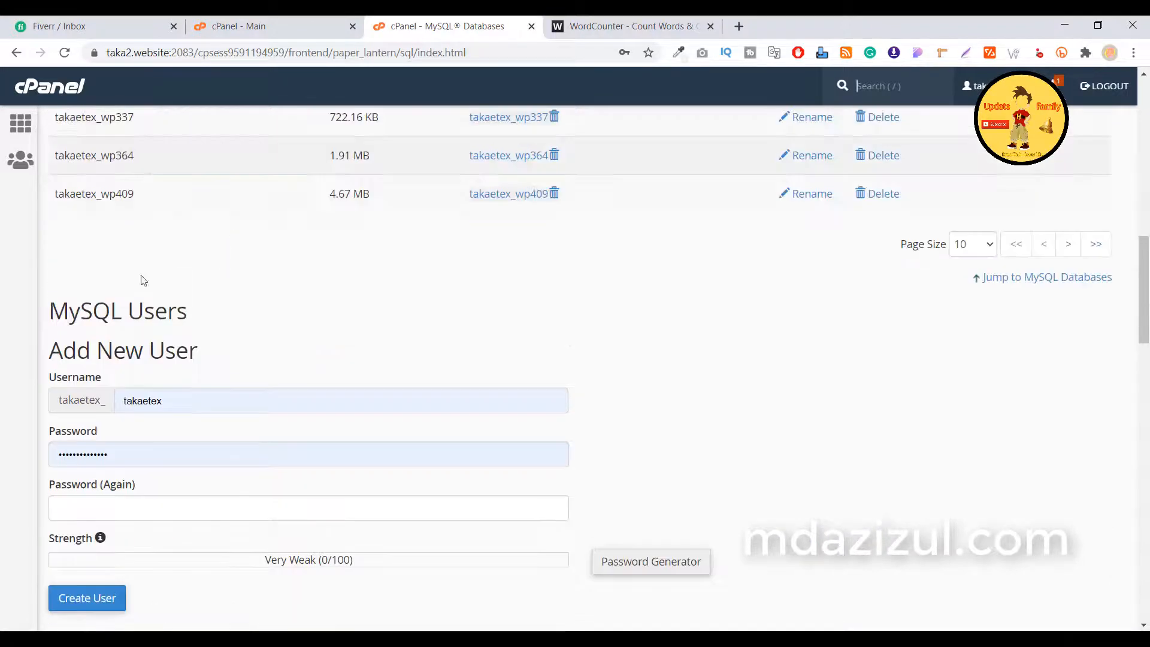
{"action": "scroll", "scroll_direction": "down", "scroll_amount": 3}
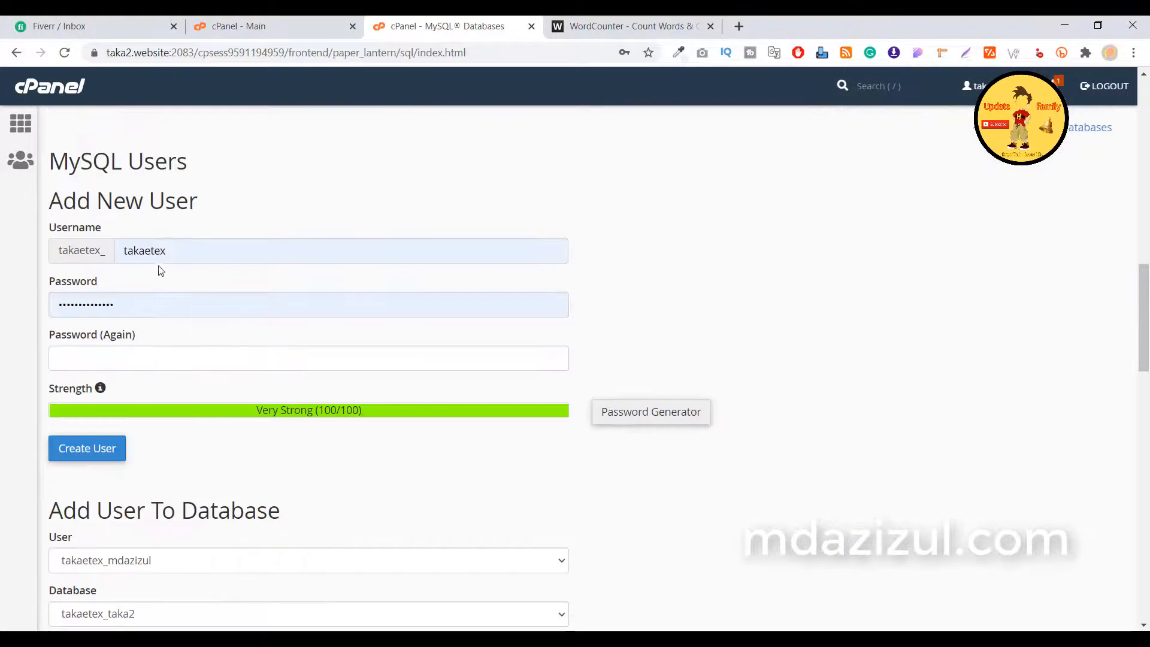
{"action": "mouse_move", "coordinate": [84, 476]}
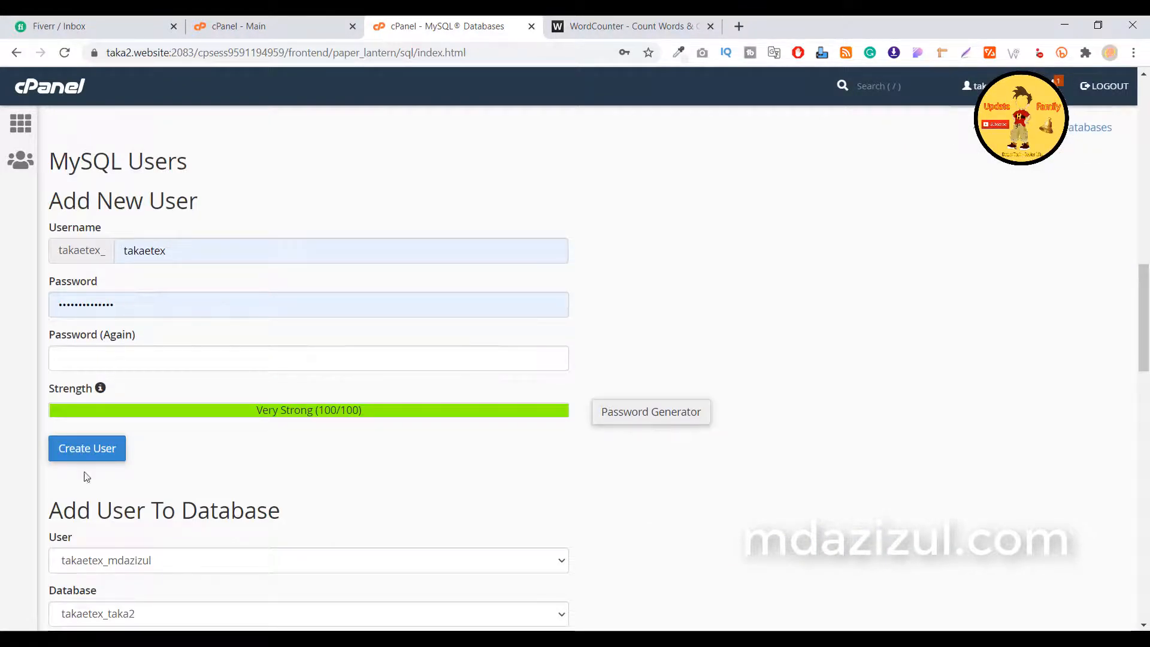
{"action": "scroll", "scroll_direction": "down", "scroll_amount": 3}
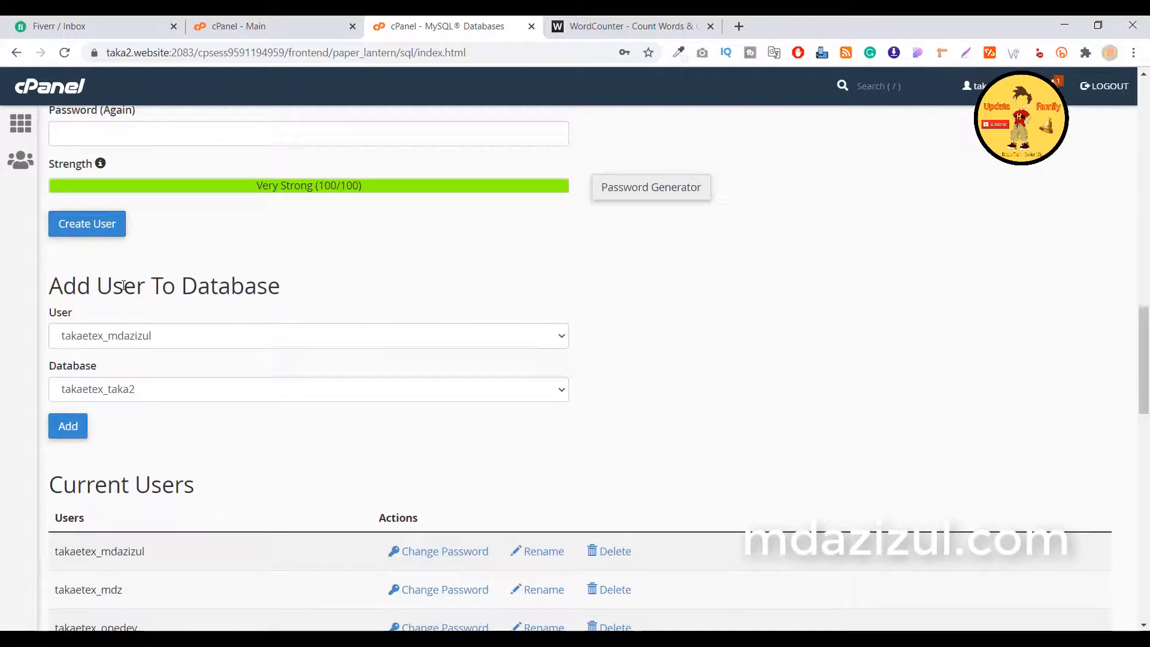
{"action": "scroll", "scroll_direction": "down", "scroll_amount": 3}
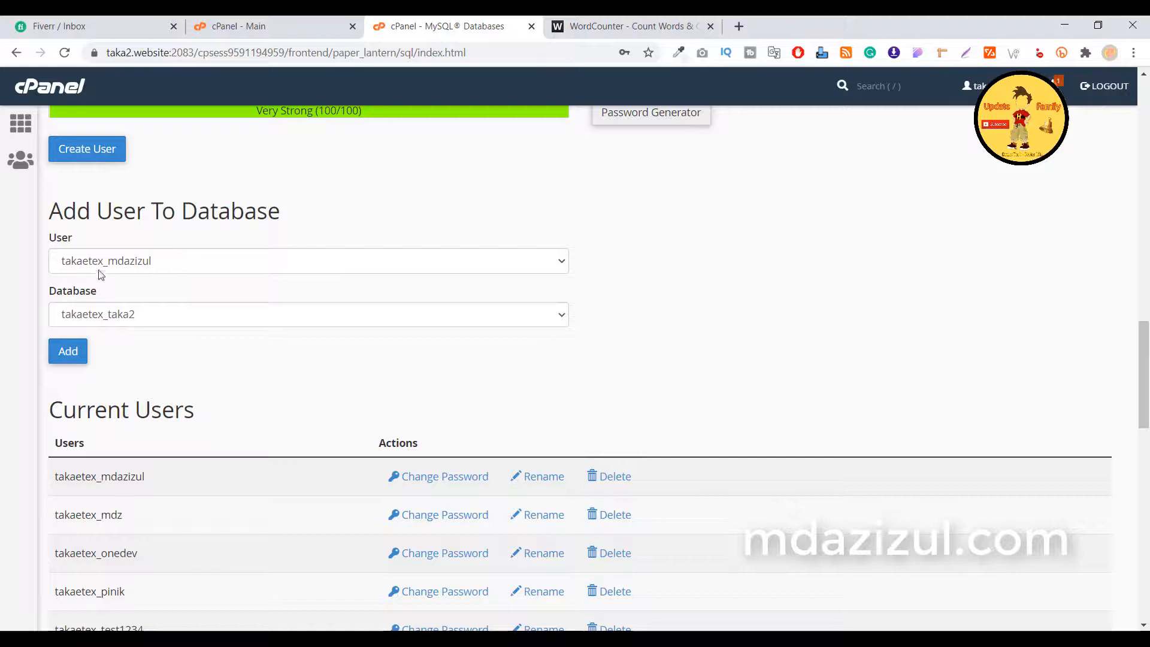
{"action": "mouse_move", "coordinate": [85, 311]}
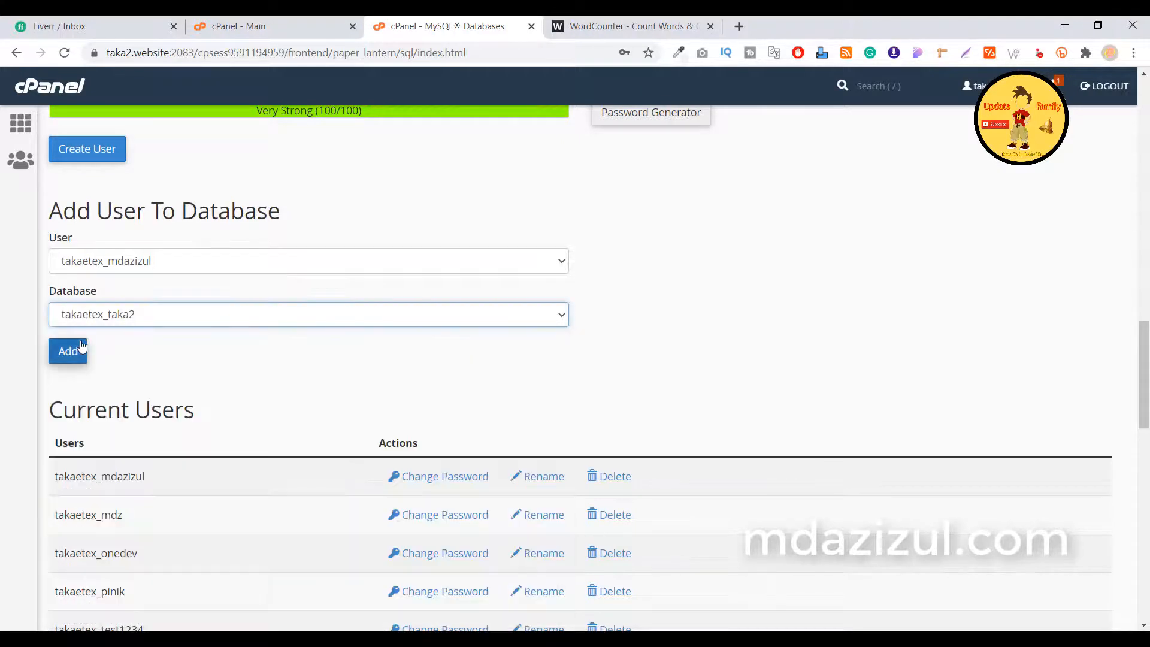
{"action": "scroll", "scroll_direction": "up", "scroll_amount": 3}
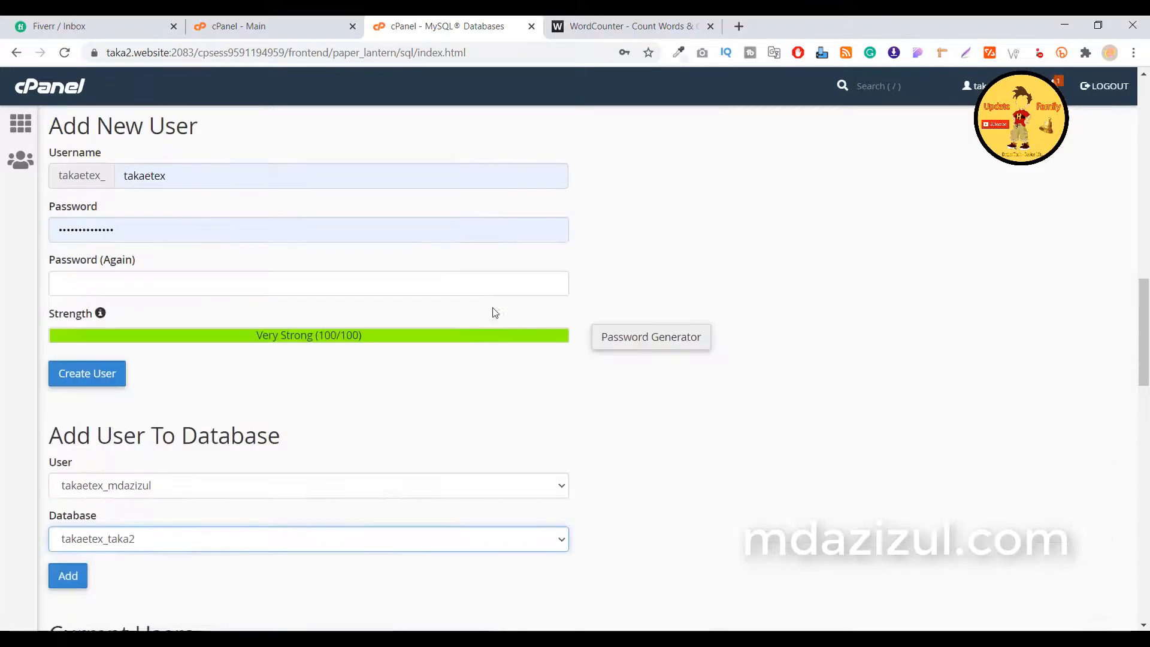
{"action": "scroll", "scroll_direction": "up", "scroll_amount": 3}
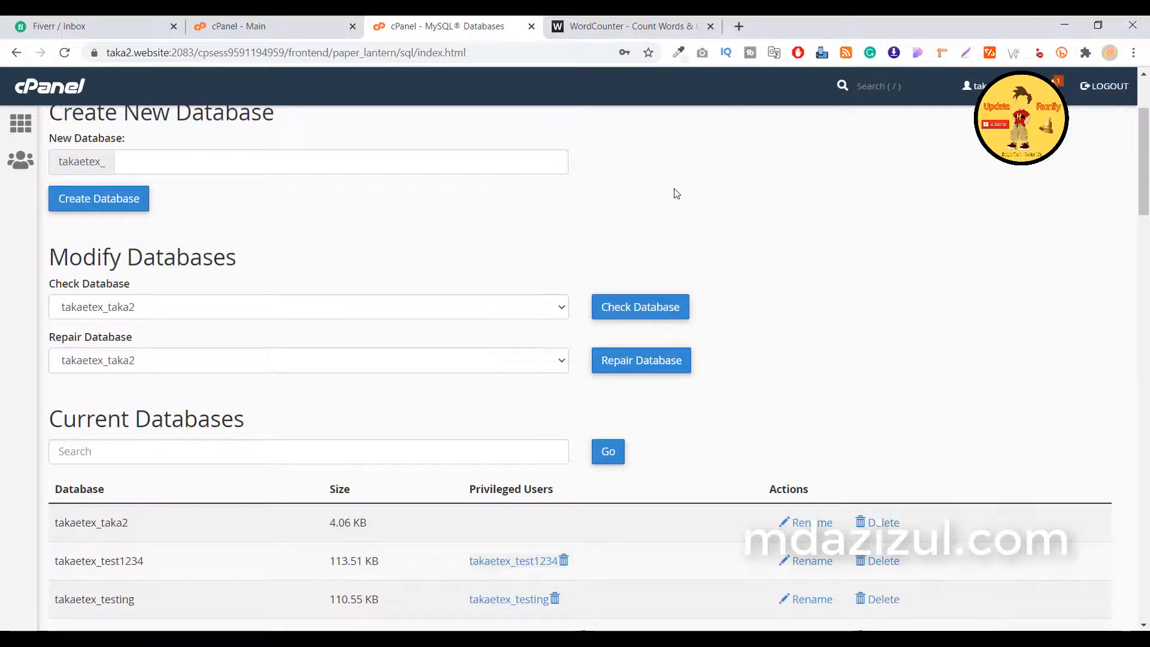